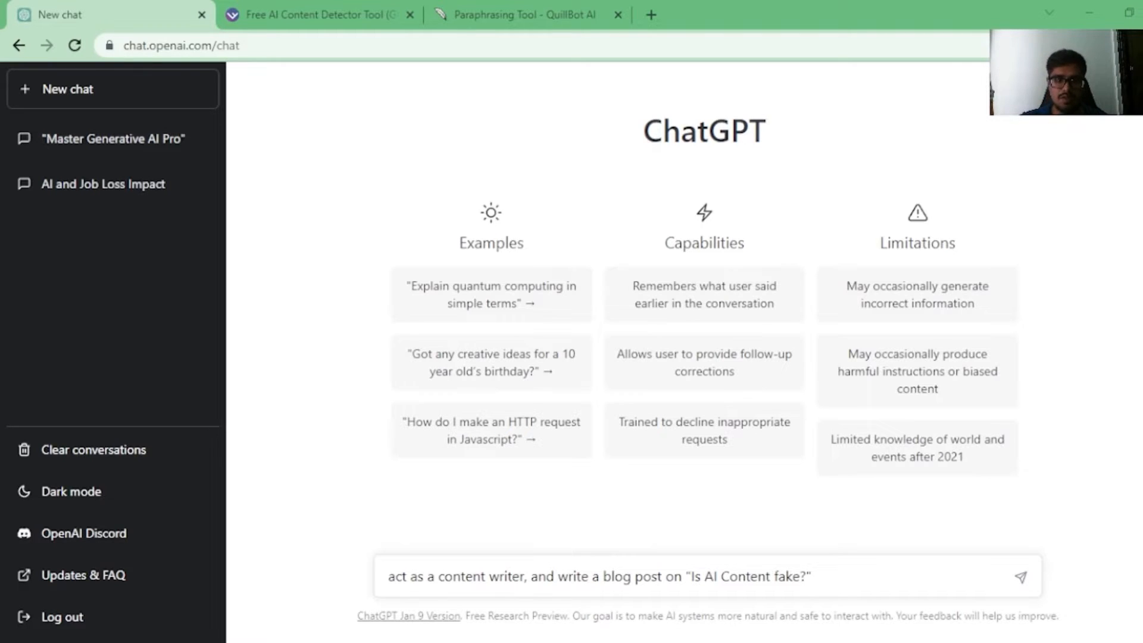
mouse_move(845, 586)
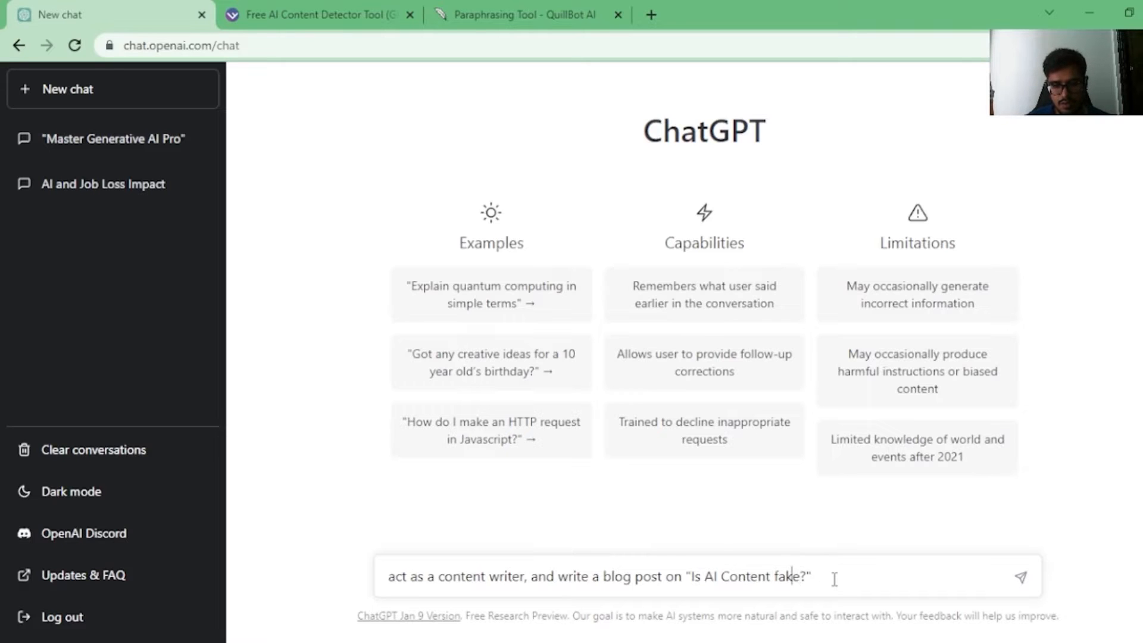
Finish the prompt: 100 words, student audience, professional tone, on whether AI content is fake
type("content?")
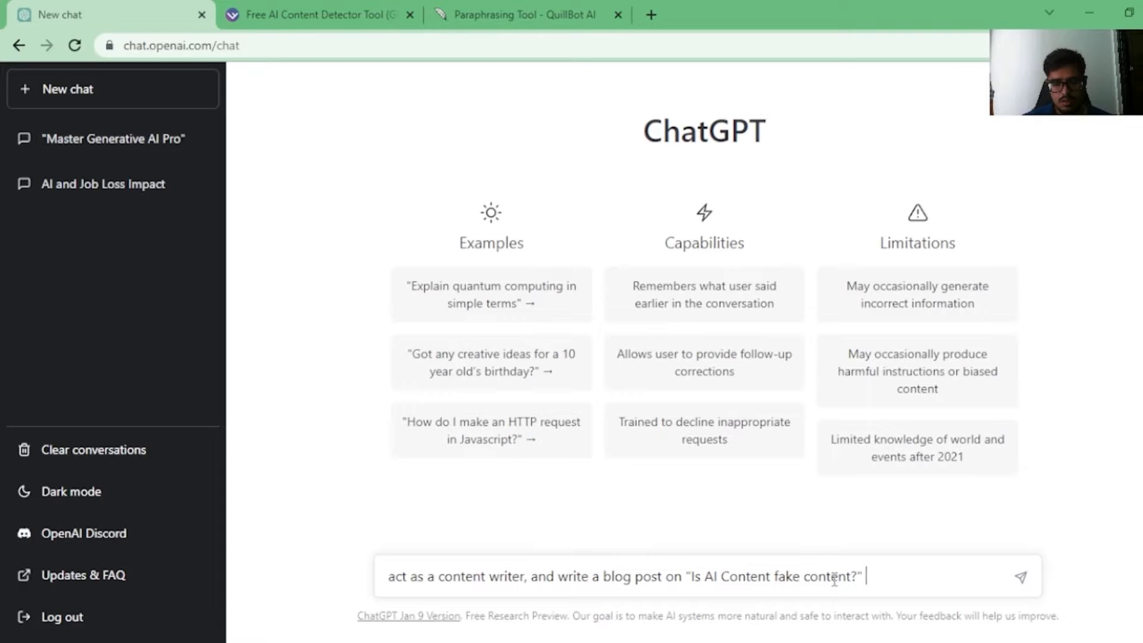
type("number of words")
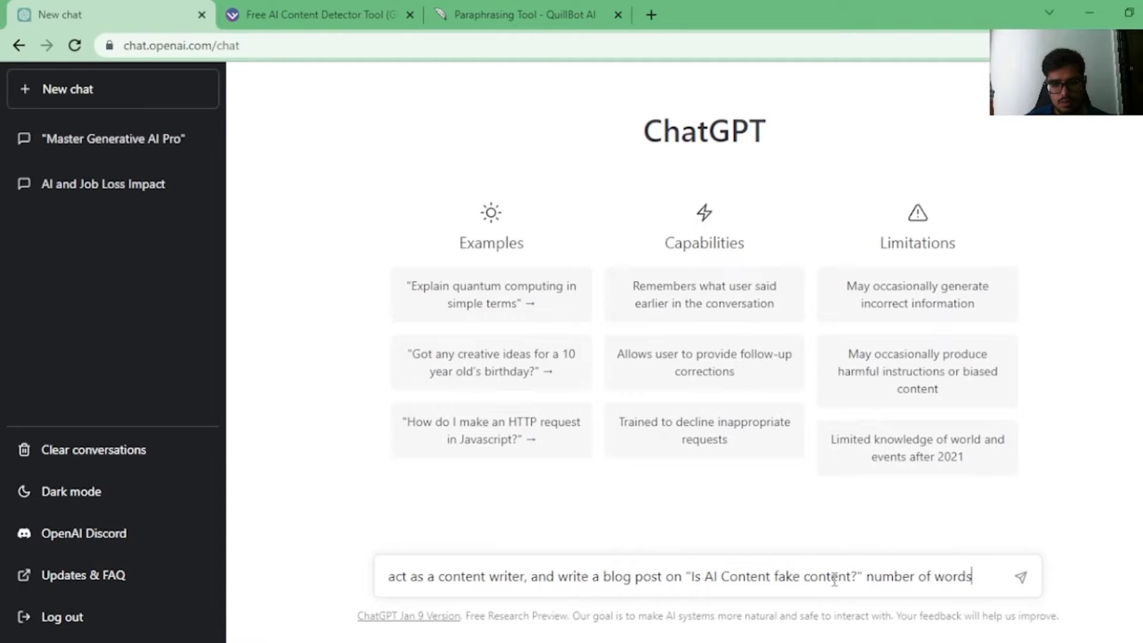
type("to be 100,")
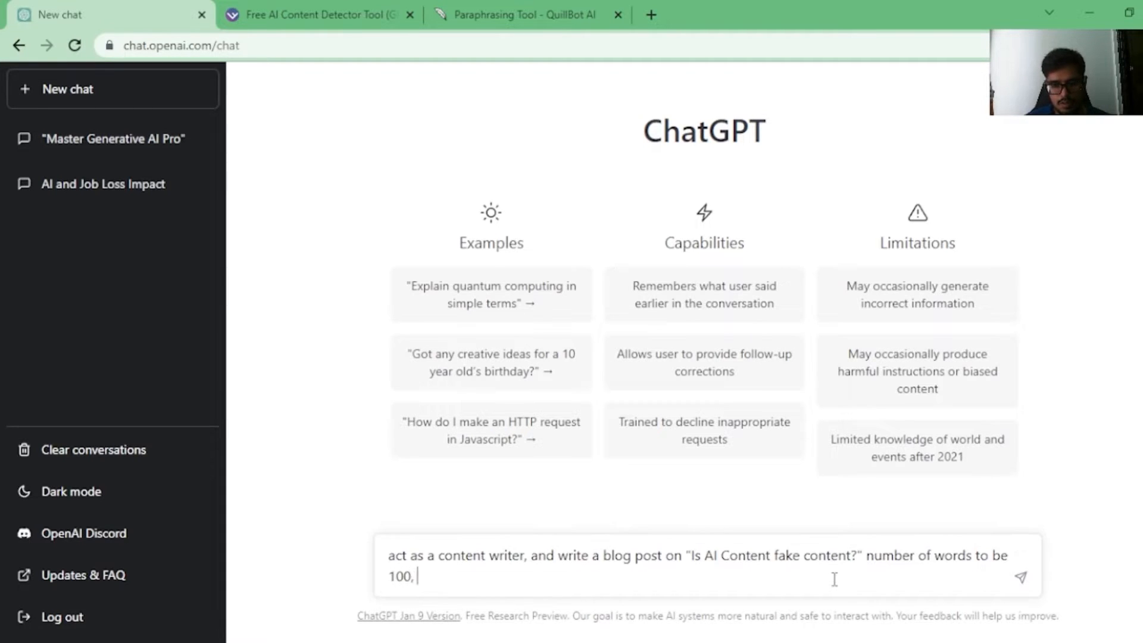
type("target")
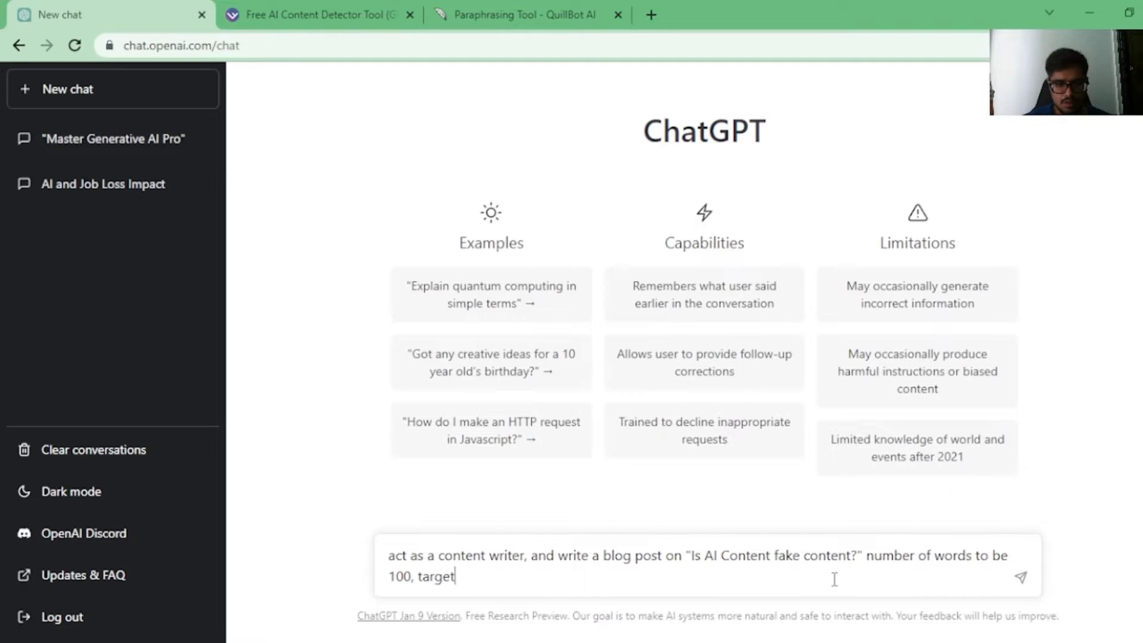
type("audience to")
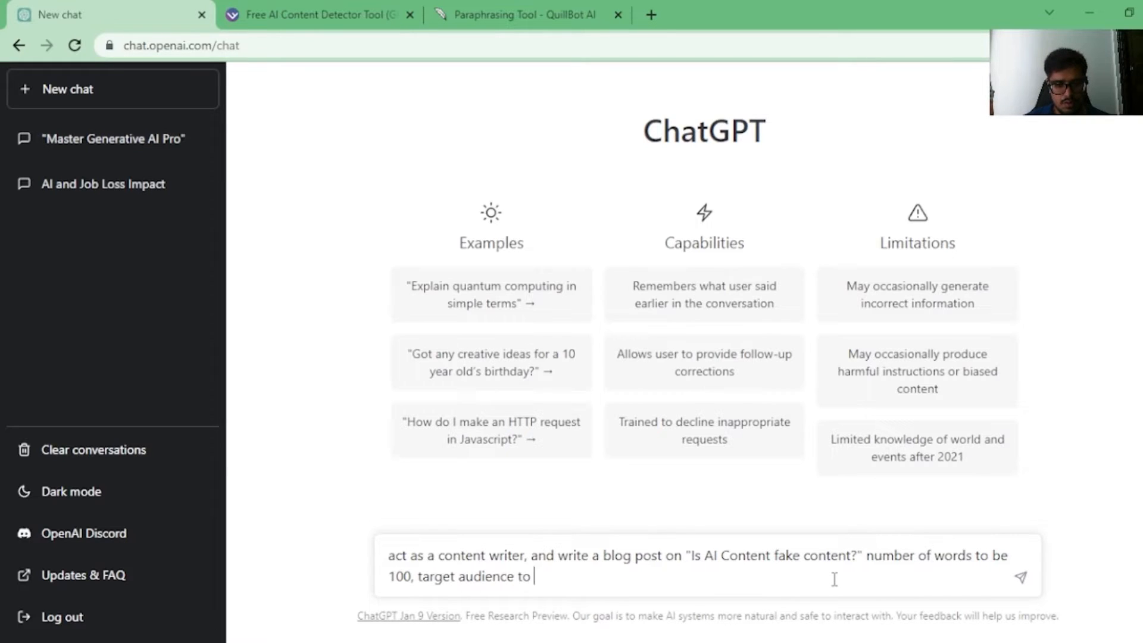
type("be")
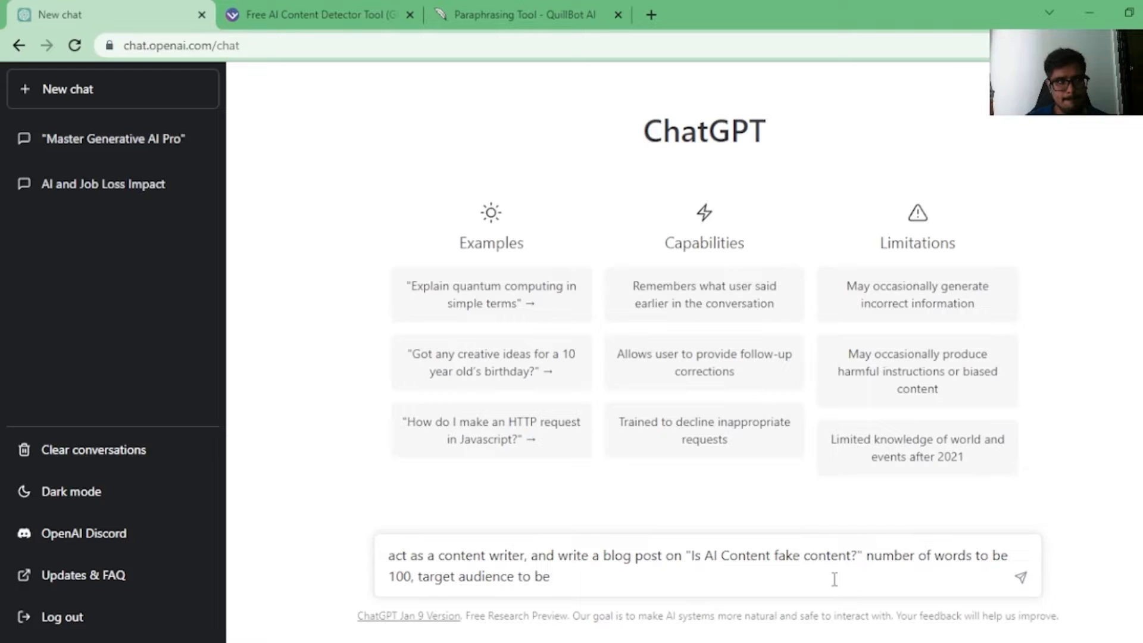
type("s")
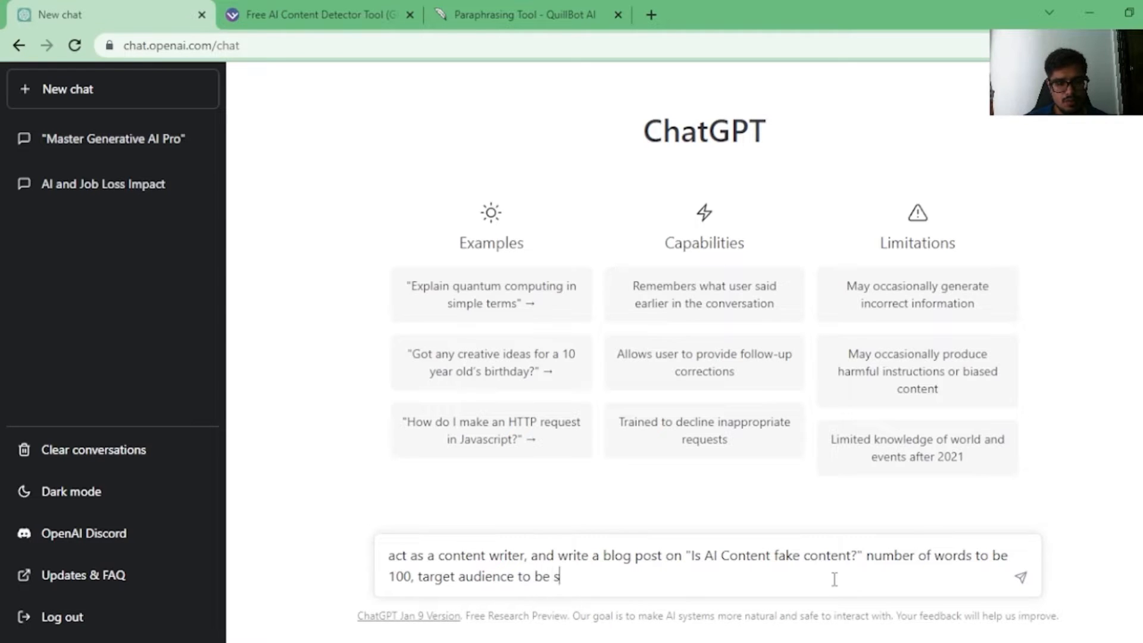
type("tudents,")
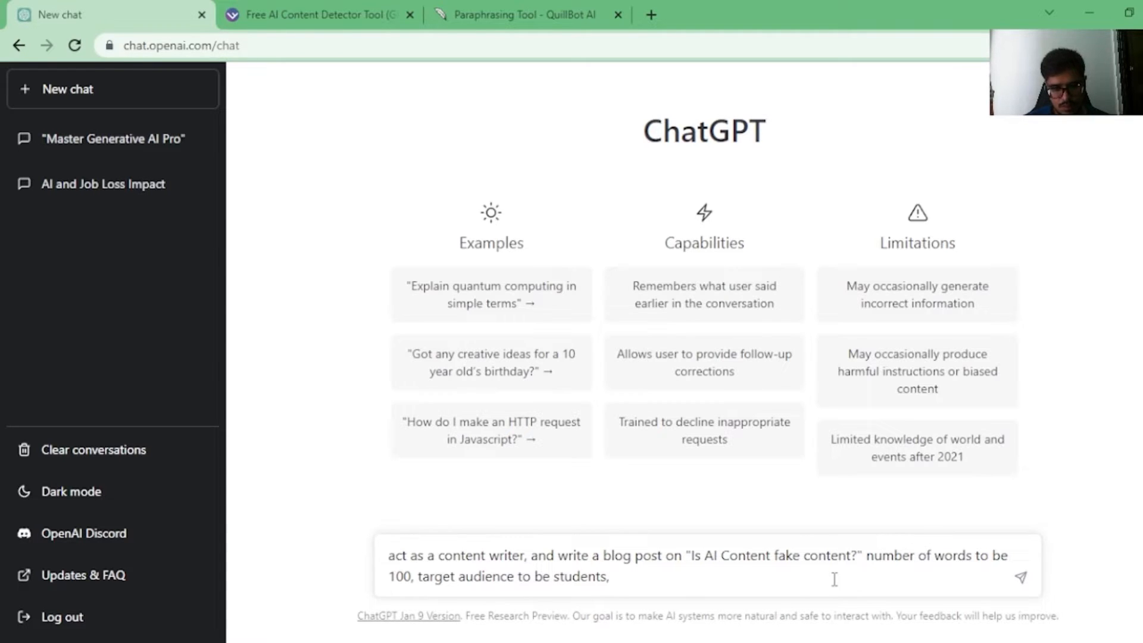
type("keep tone as professi")
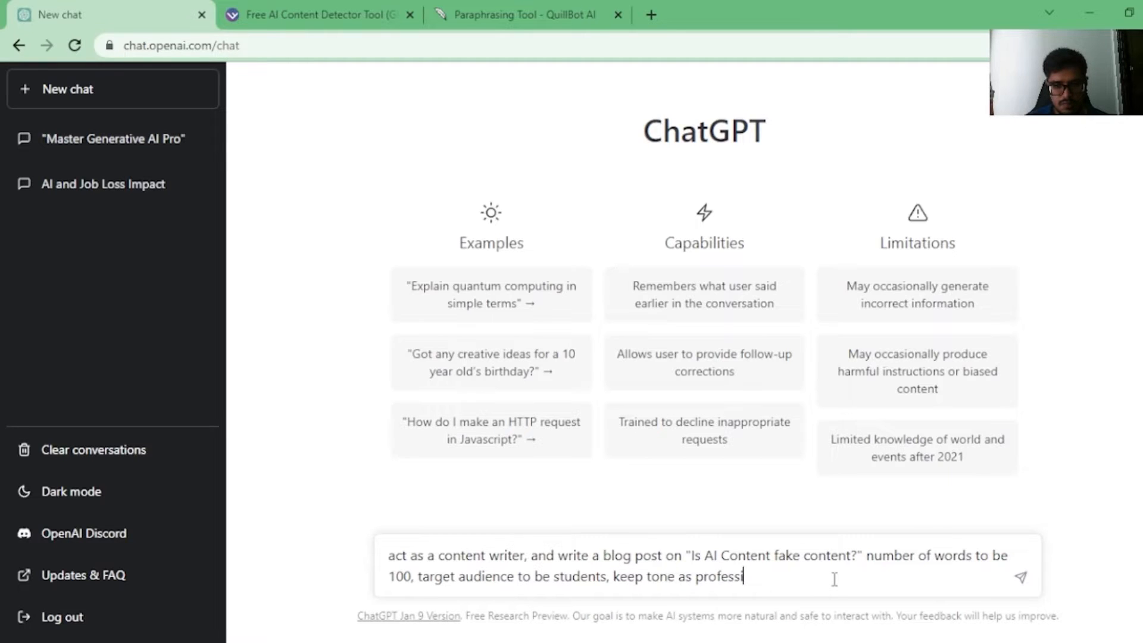
type("onal")
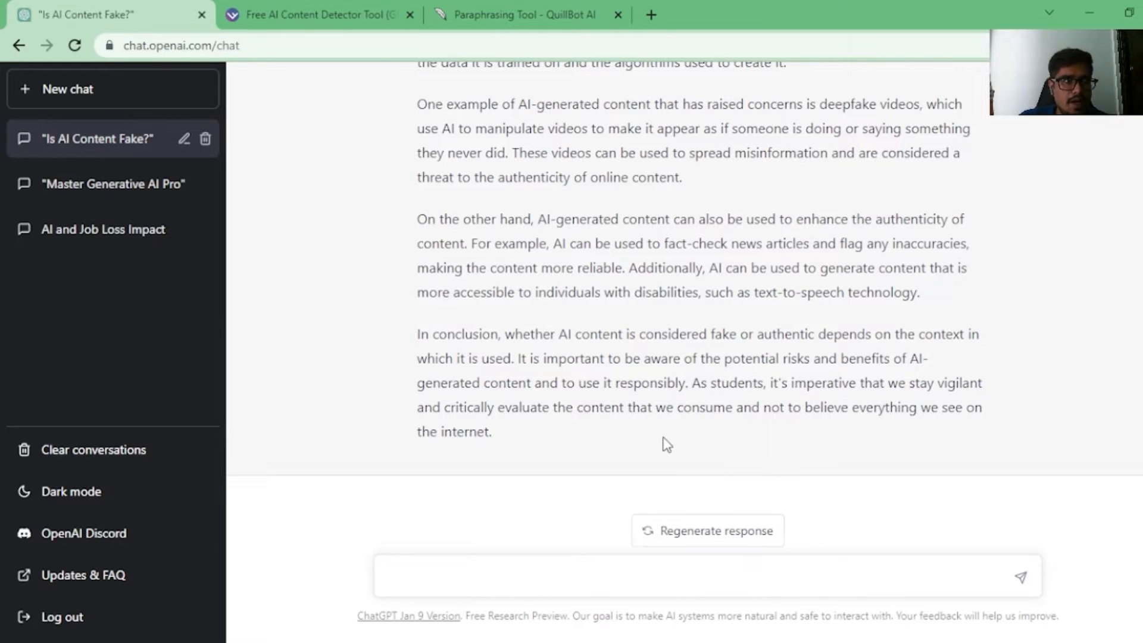
Select and copy the whole generated post, then move to the Writer detector tab
left_click_drag(484, 382, 492, 431)
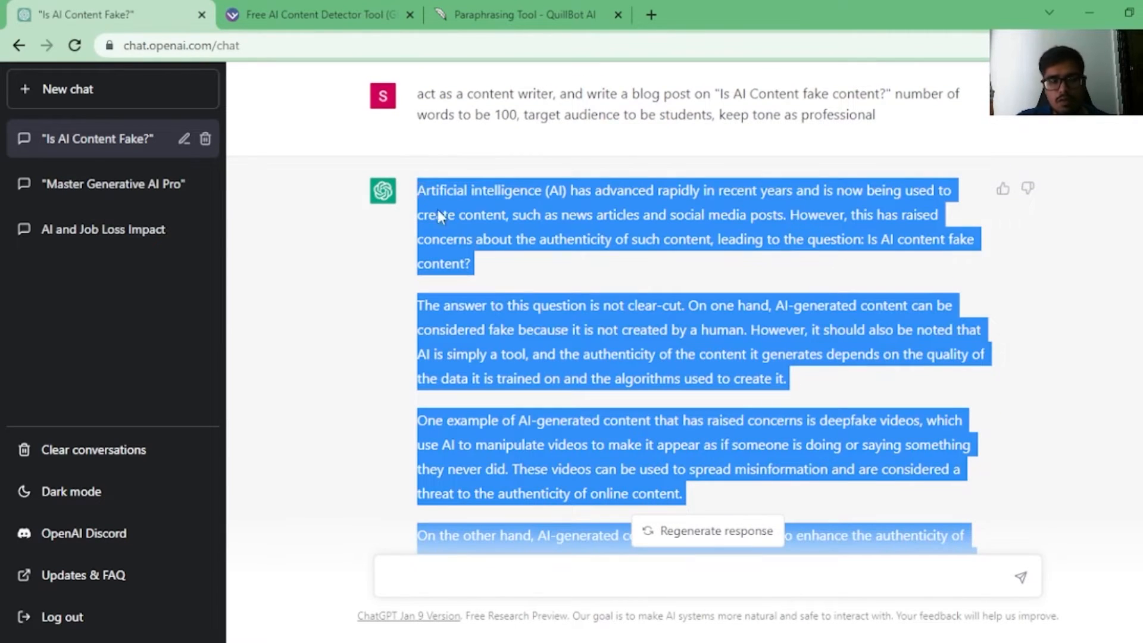
scroll("down", 3)
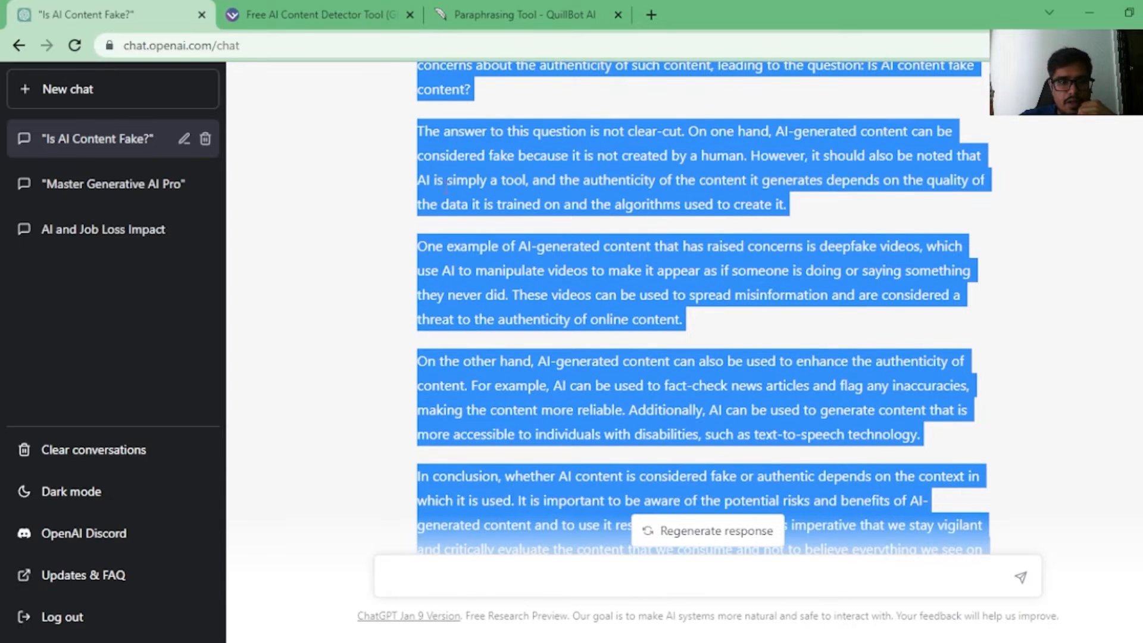
scroll("down", 3)
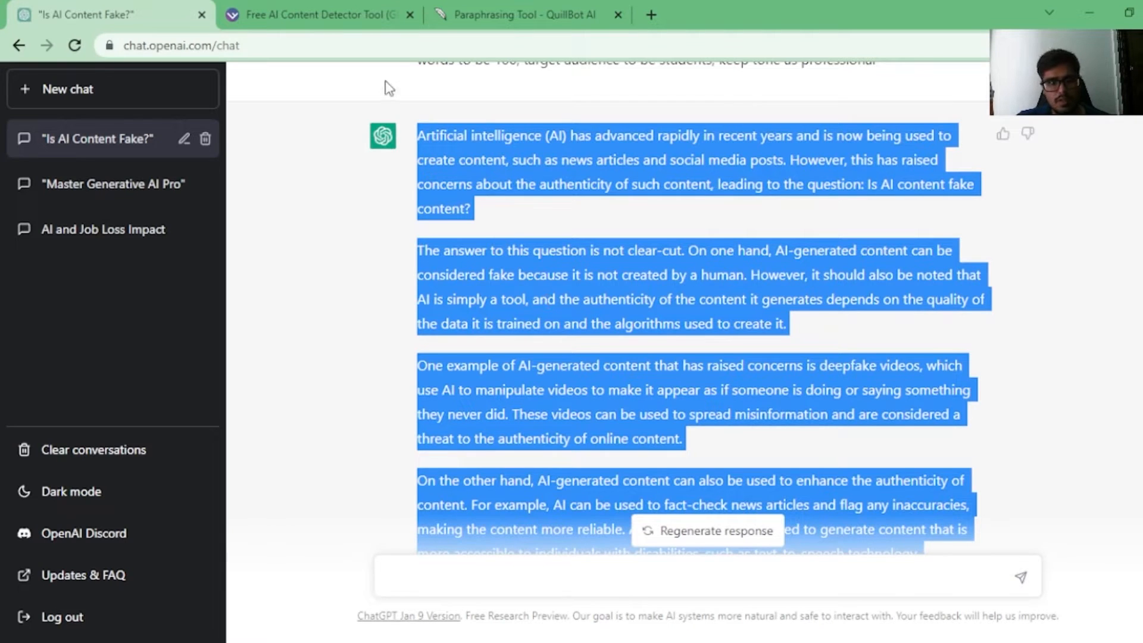
left_click(526, 14)
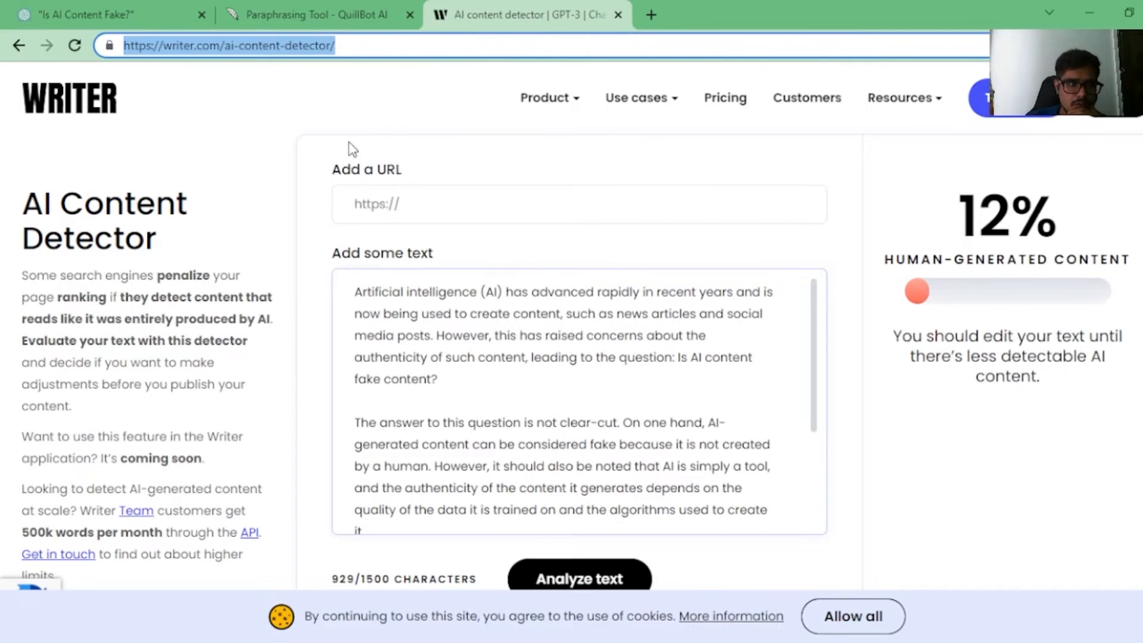
Review the 12% human score and select the 929-character post text for copying
scroll("down", 3)
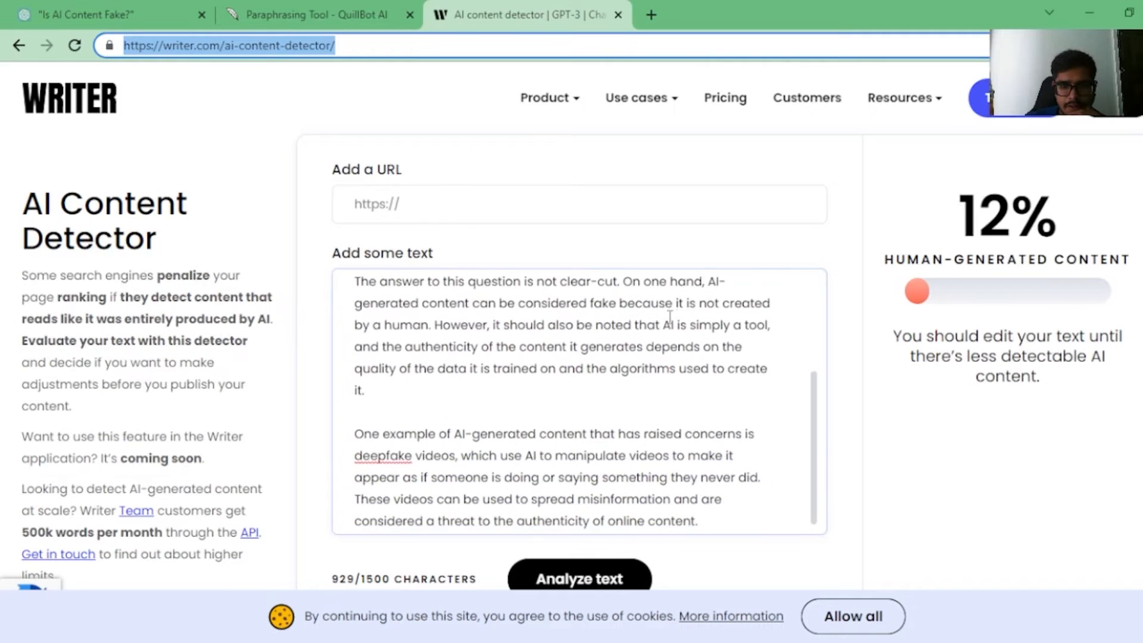
scroll("up", 3)
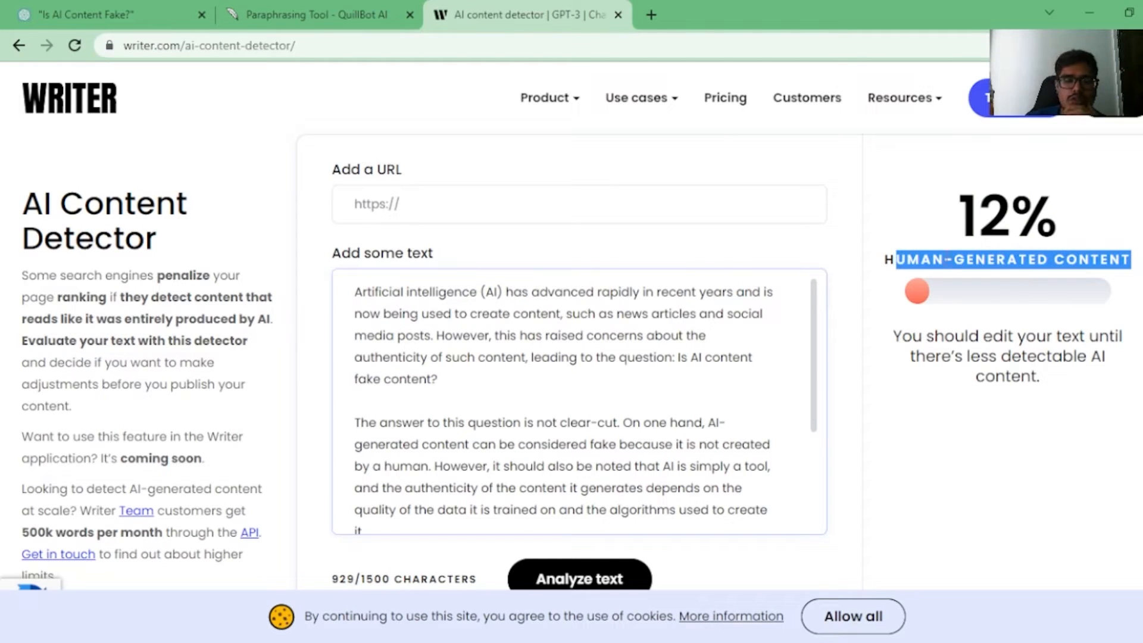
left_click_drag(355, 292, 440, 378)
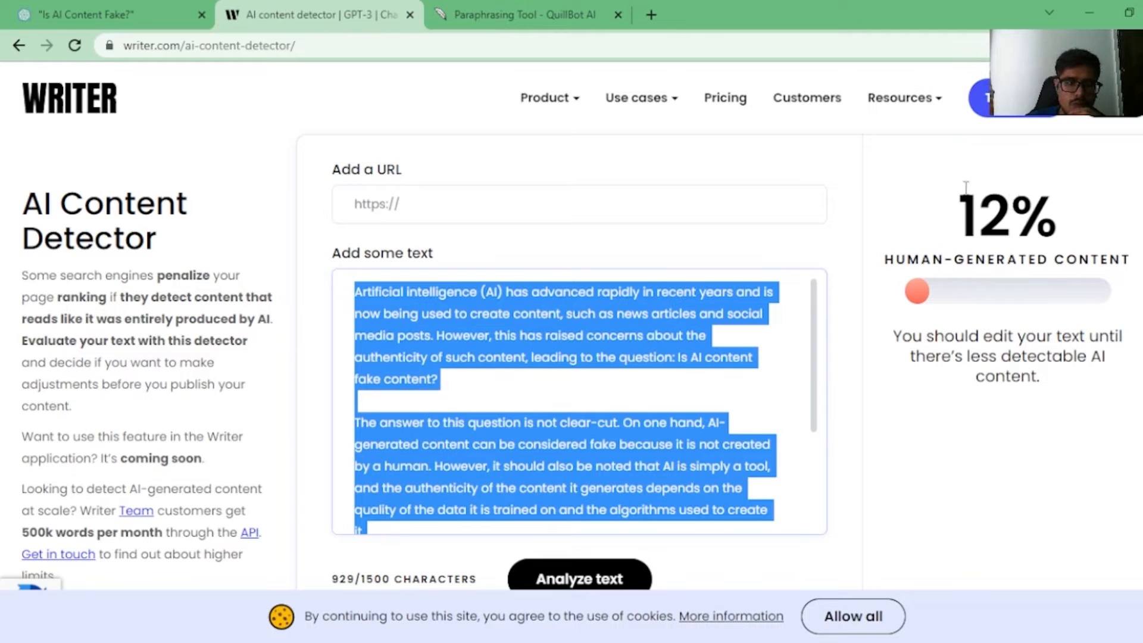
mouse_move(842, 239)
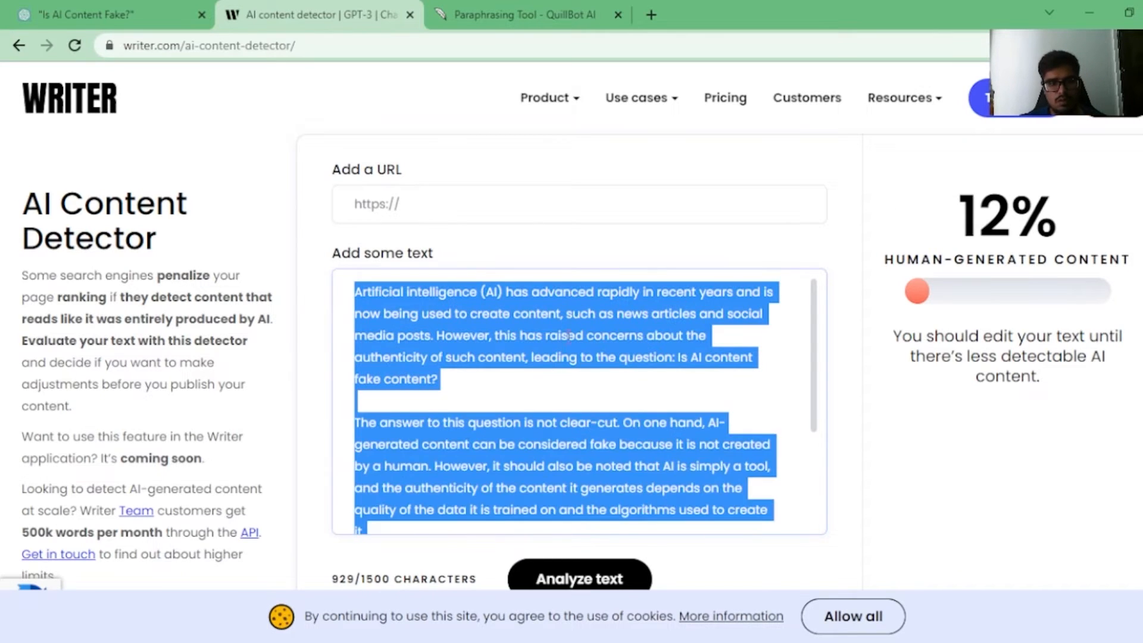
Load the copied post's first two paragraphs into QuillBot's input box
left_click(526, 15)
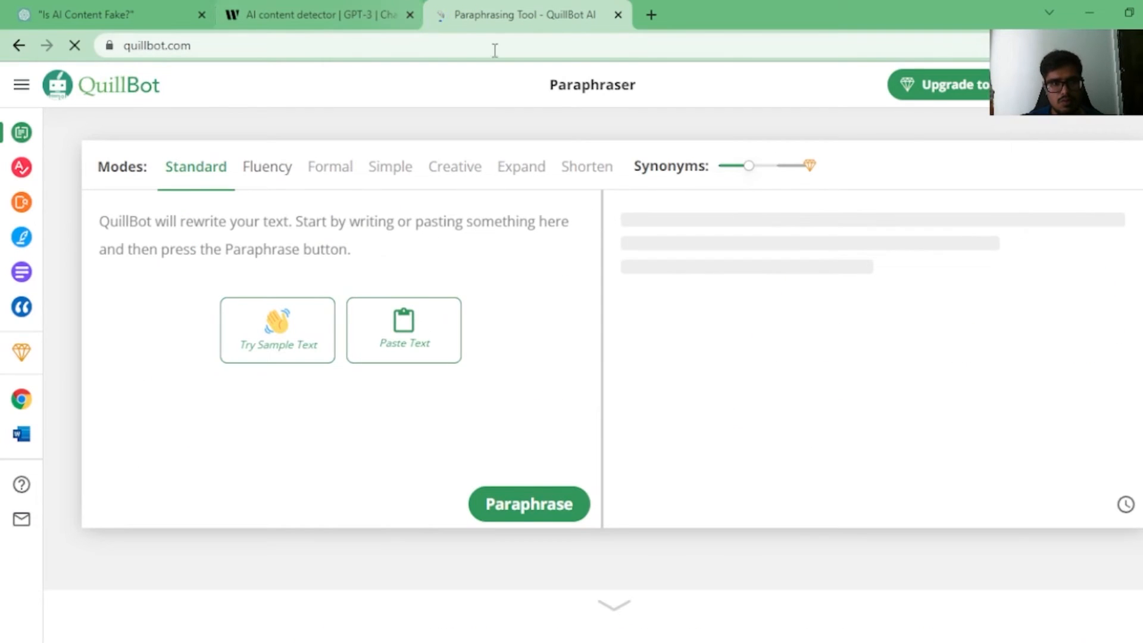
left_click(317, 14)
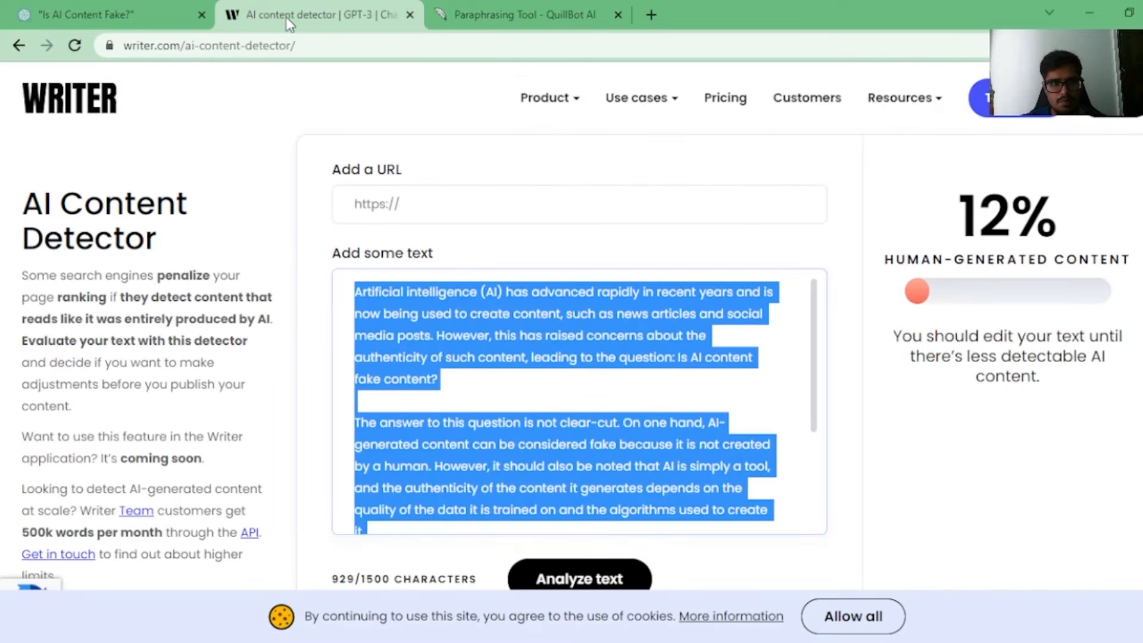
left_click(526, 15)
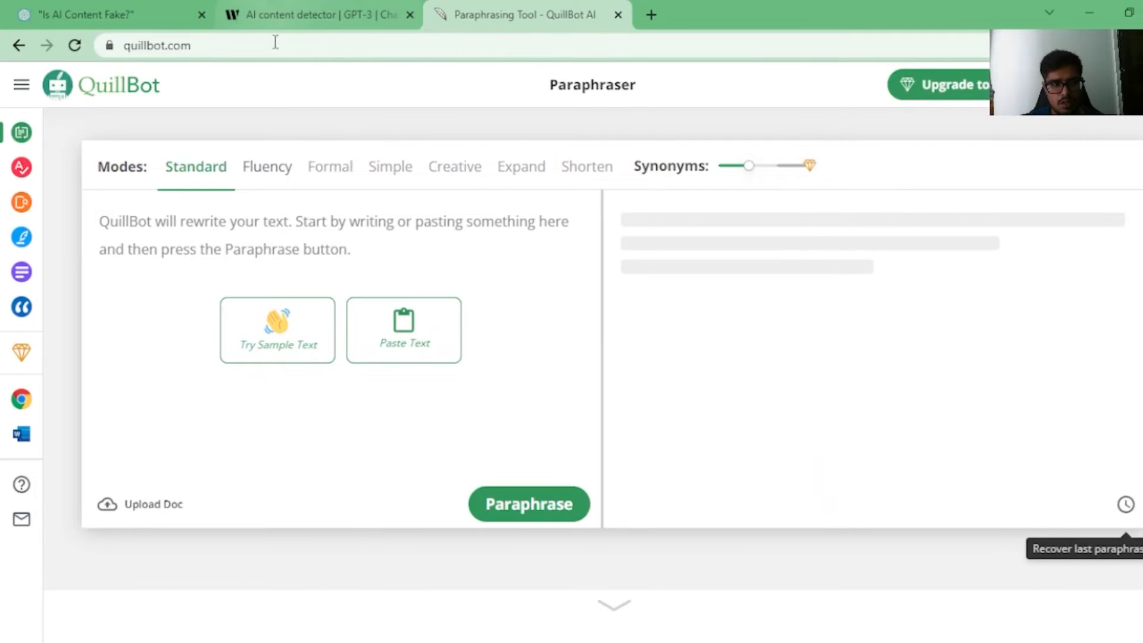
left_click(292, 223)
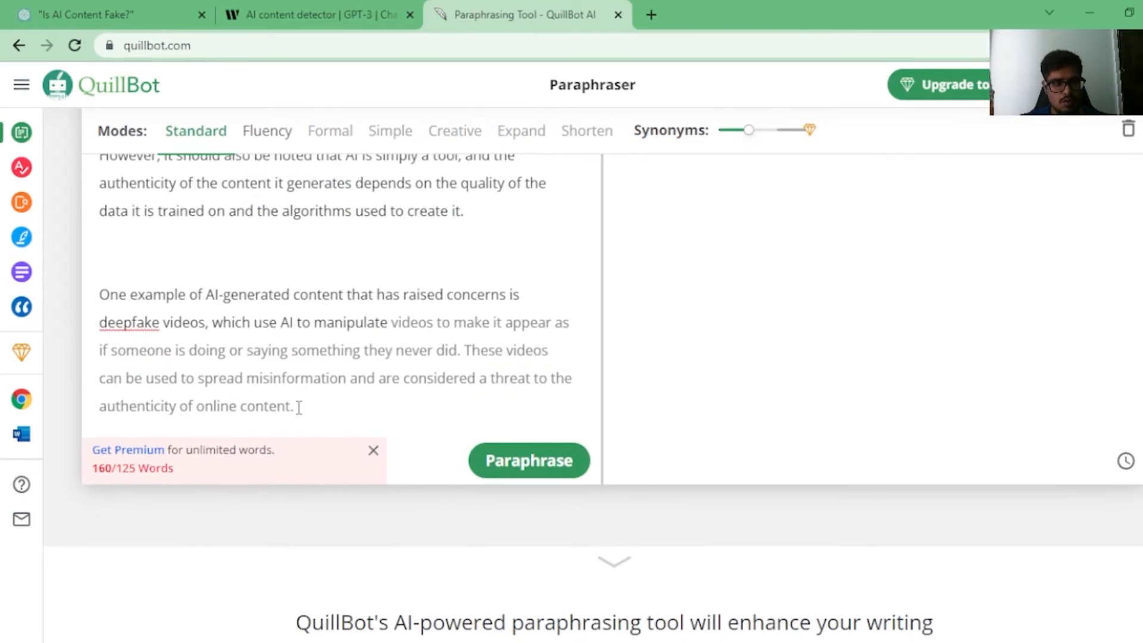
key("Backspace")
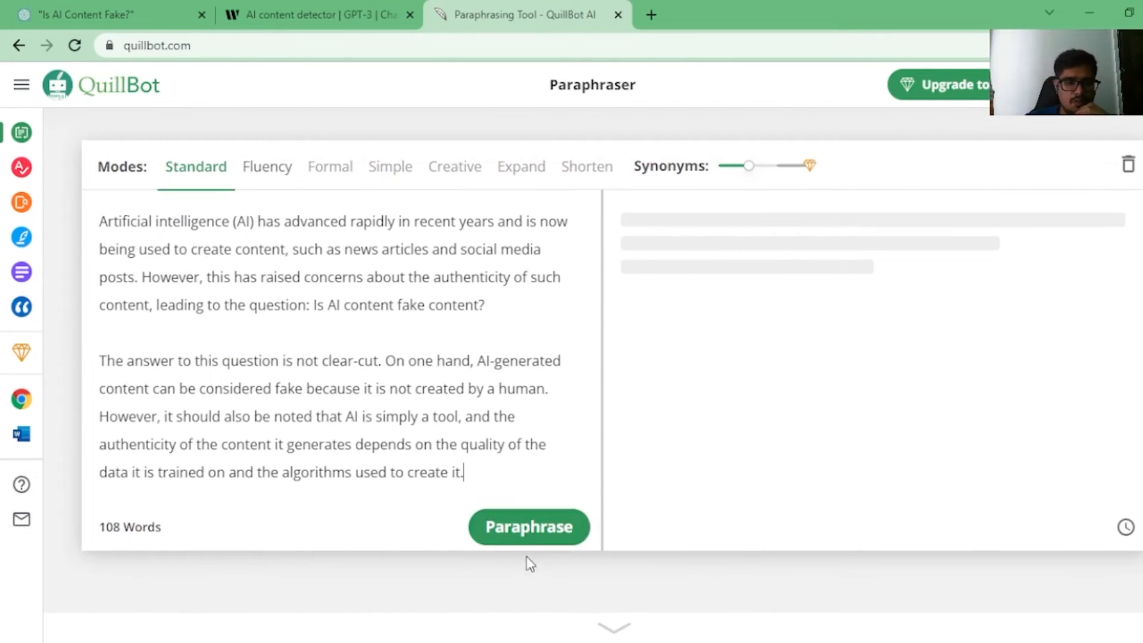
Paraphrase the two paragraphs, copy the rewrite and carry it to Writer's detector
left_click(529, 526)
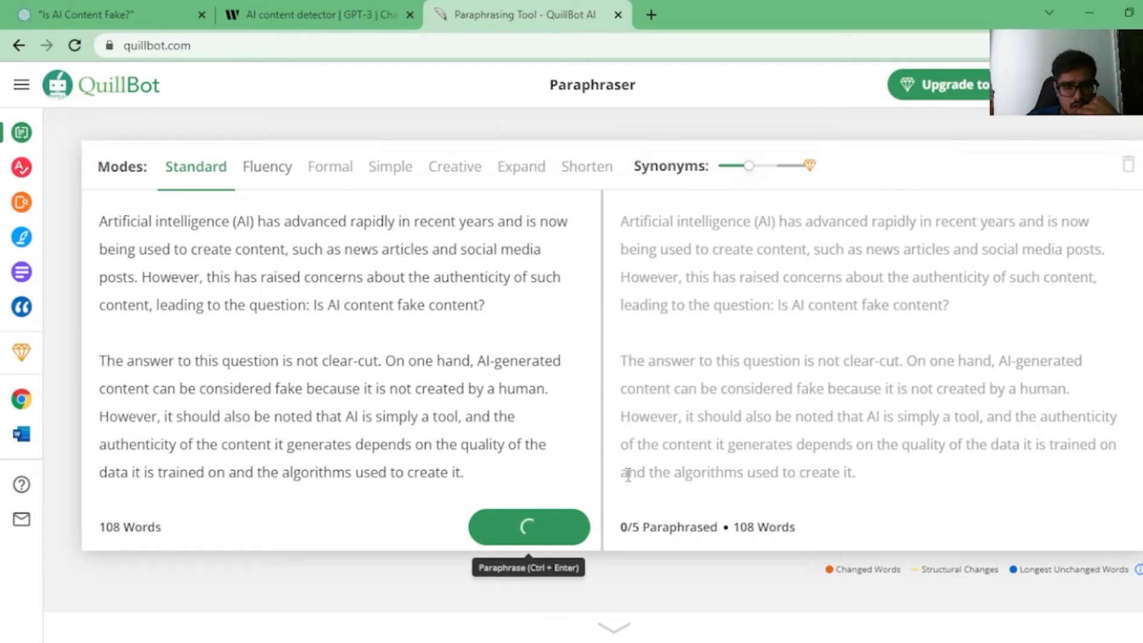
left_click(529, 527)
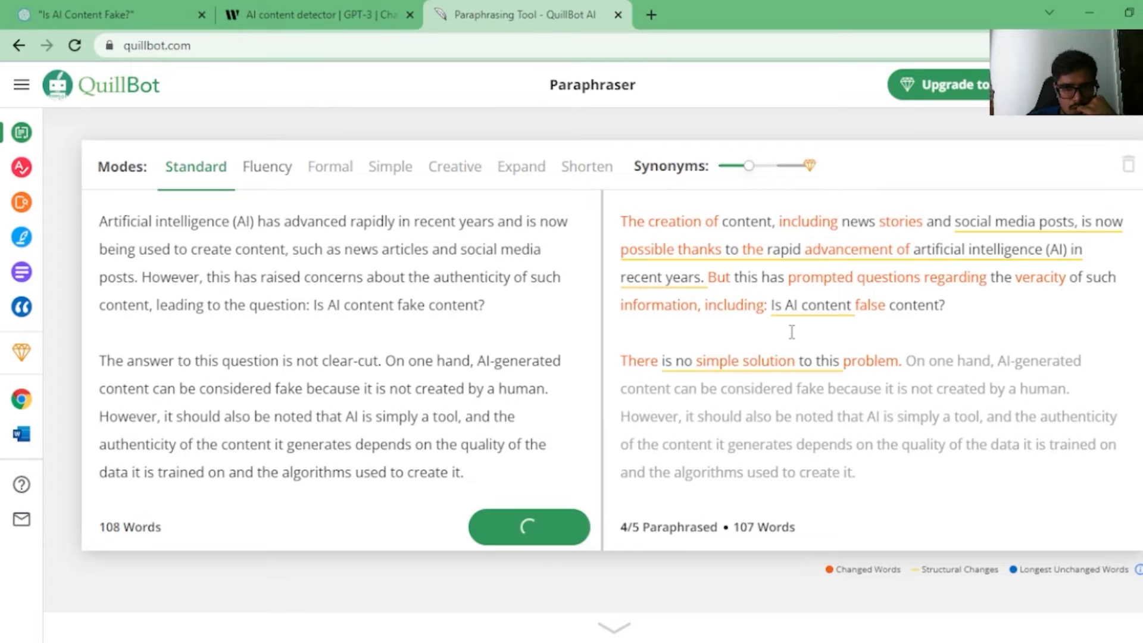
left_click(529, 527)
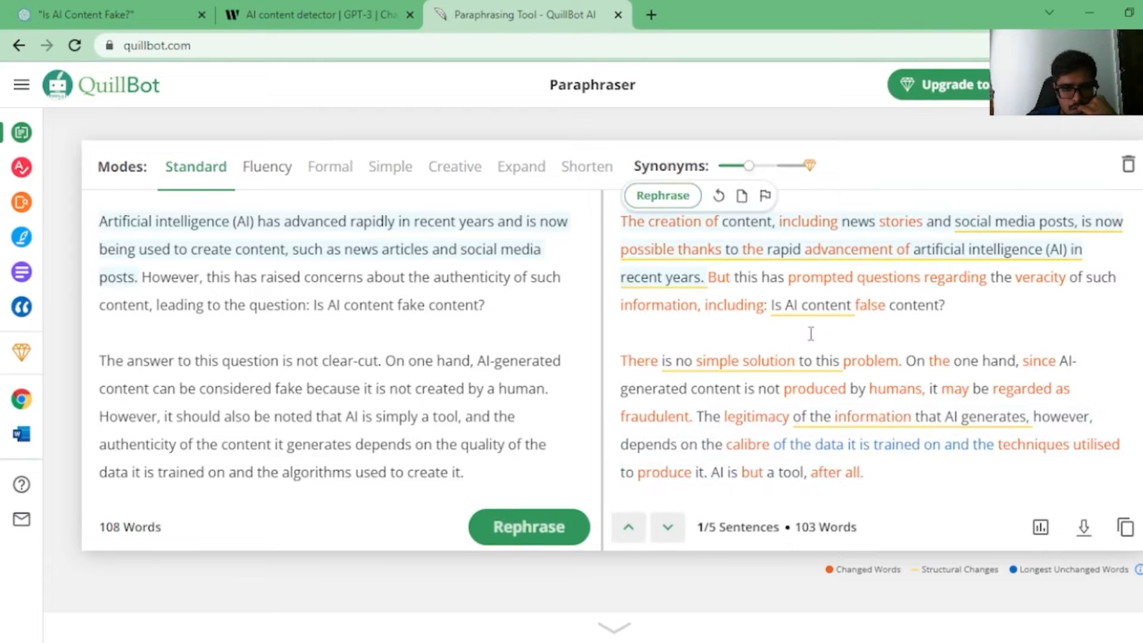
left_click(1126, 527)
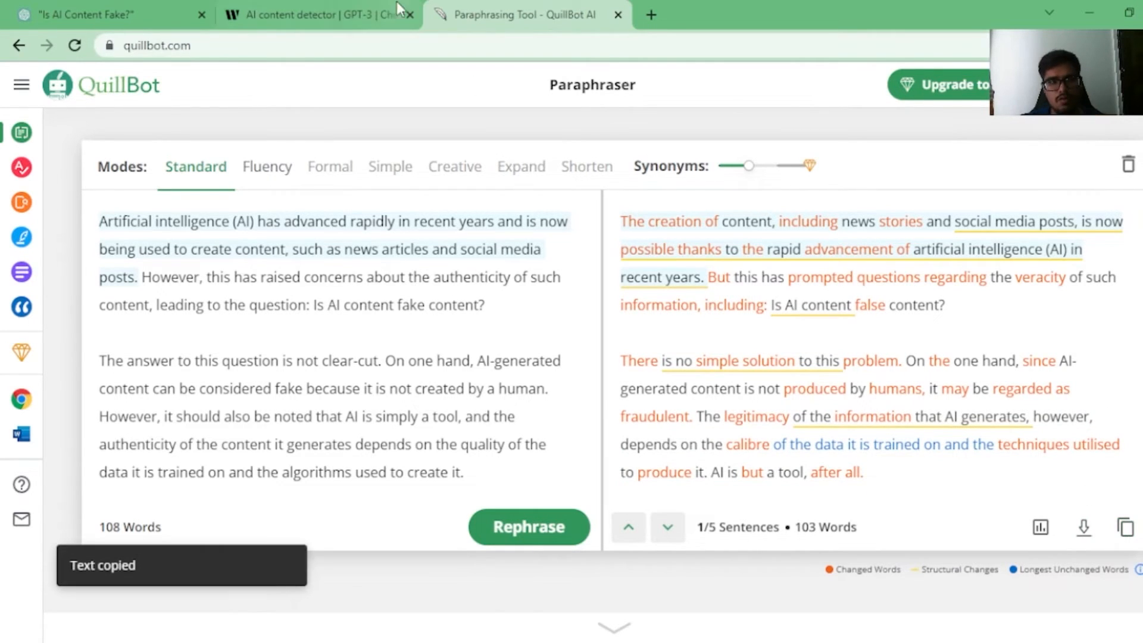
left_click(319, 14)
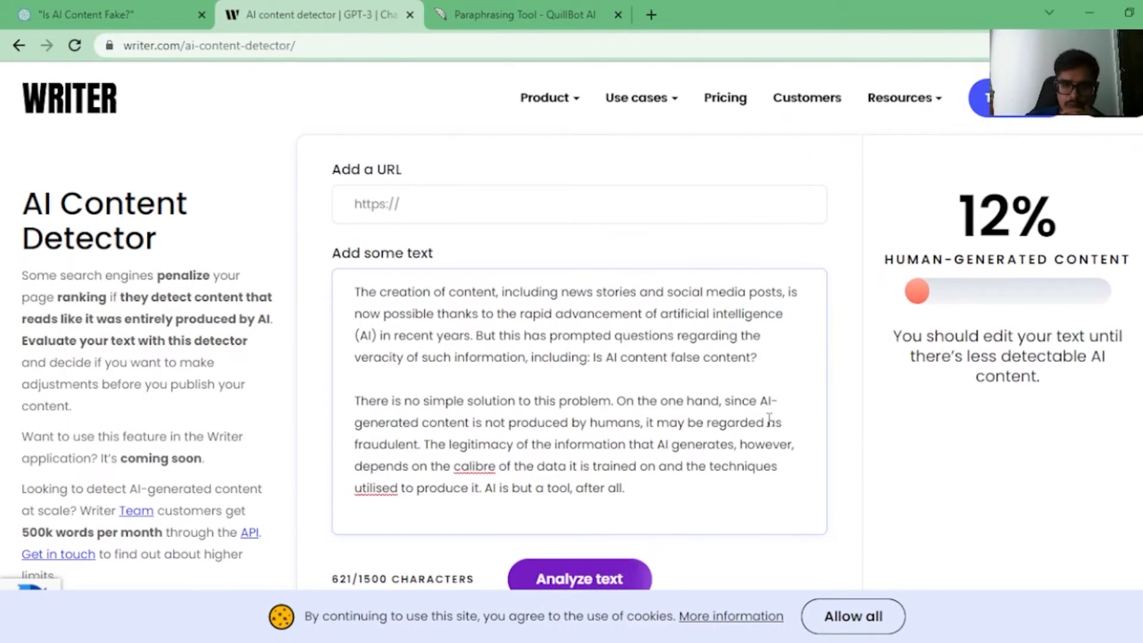
Analyse the paraphrased text, scoring 93% human, and return to the ChatGPT chat
left_click(579, 579)
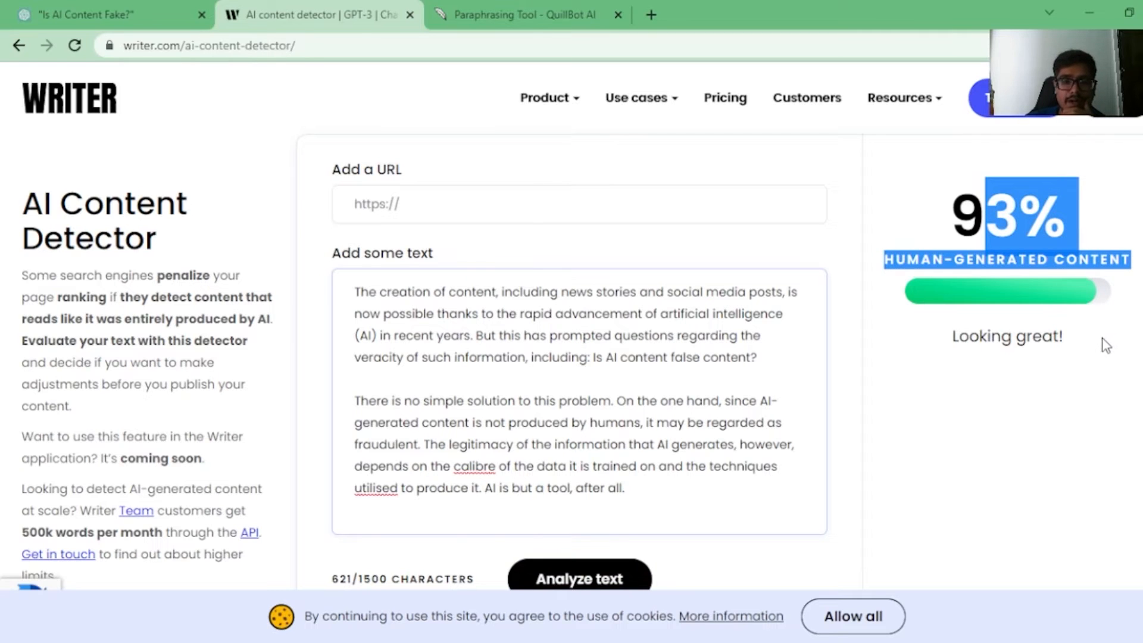
left_click(545, 98)
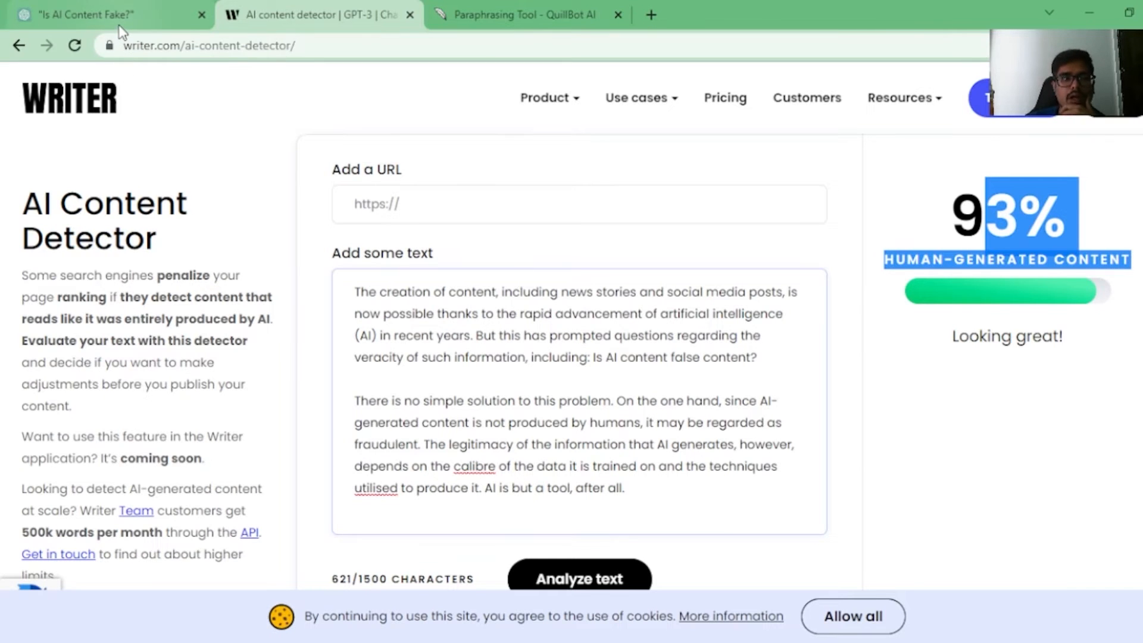
left_click(87, 14)
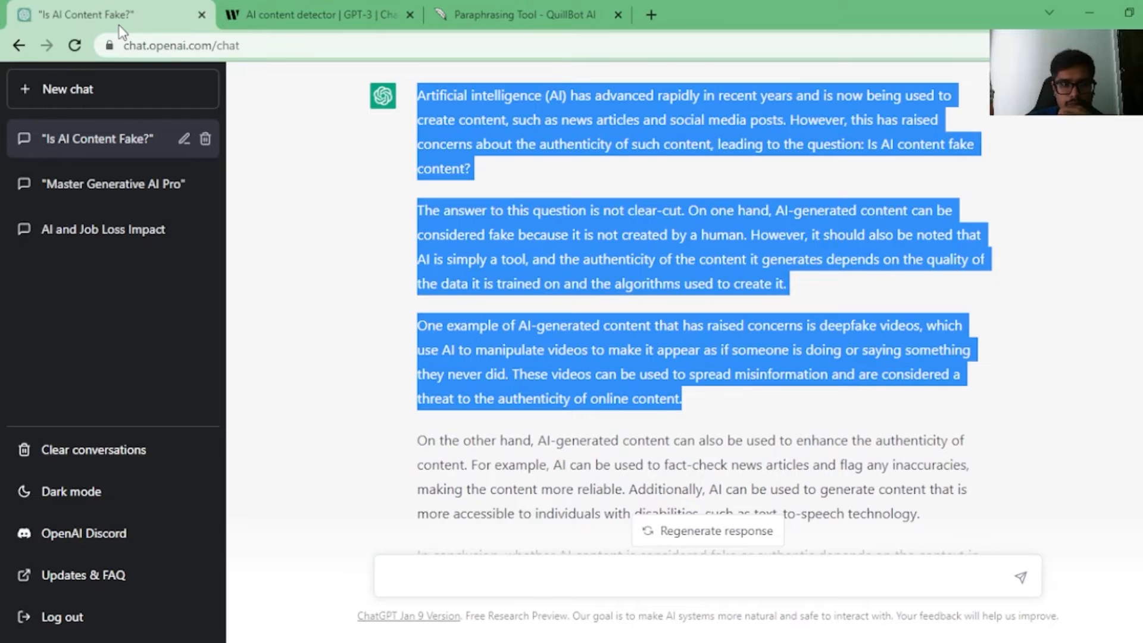
Send a prompt asking whether paraphrasing makes AI content more human-like
scroll("down", 3)
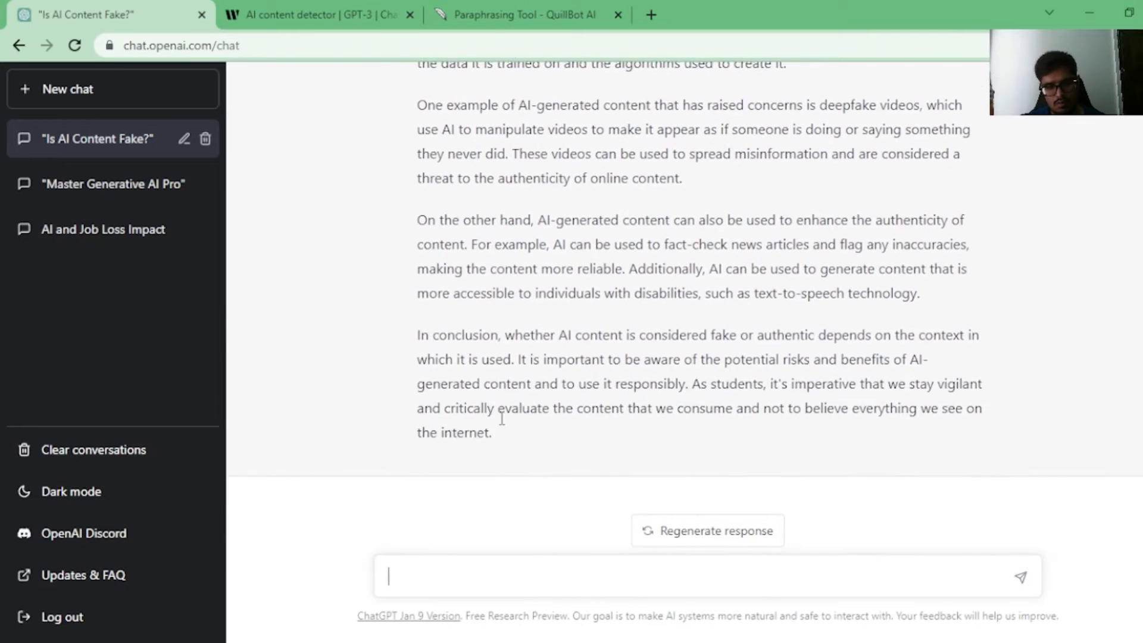
type("can parap")
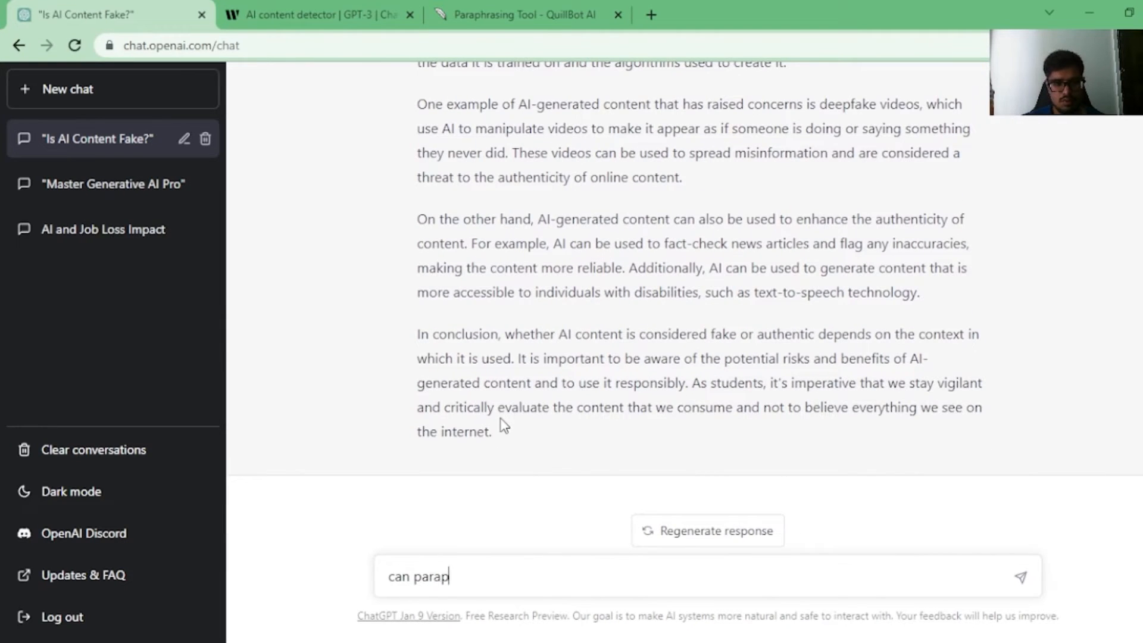
type("write another blog on \"")
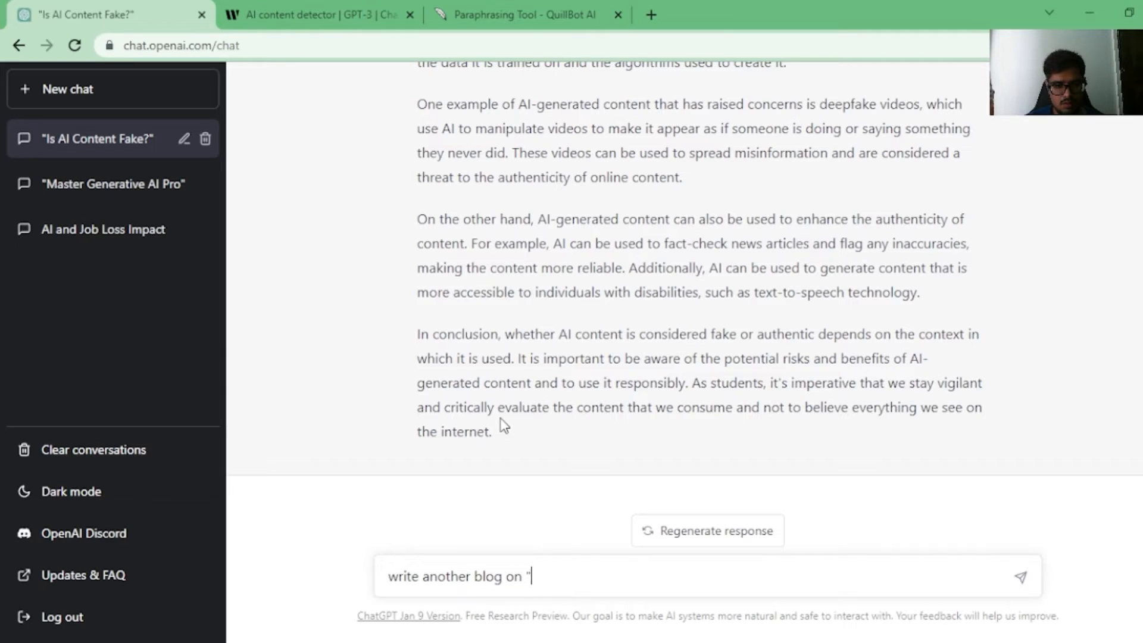
type("will paraphrasing\" make this more hum")
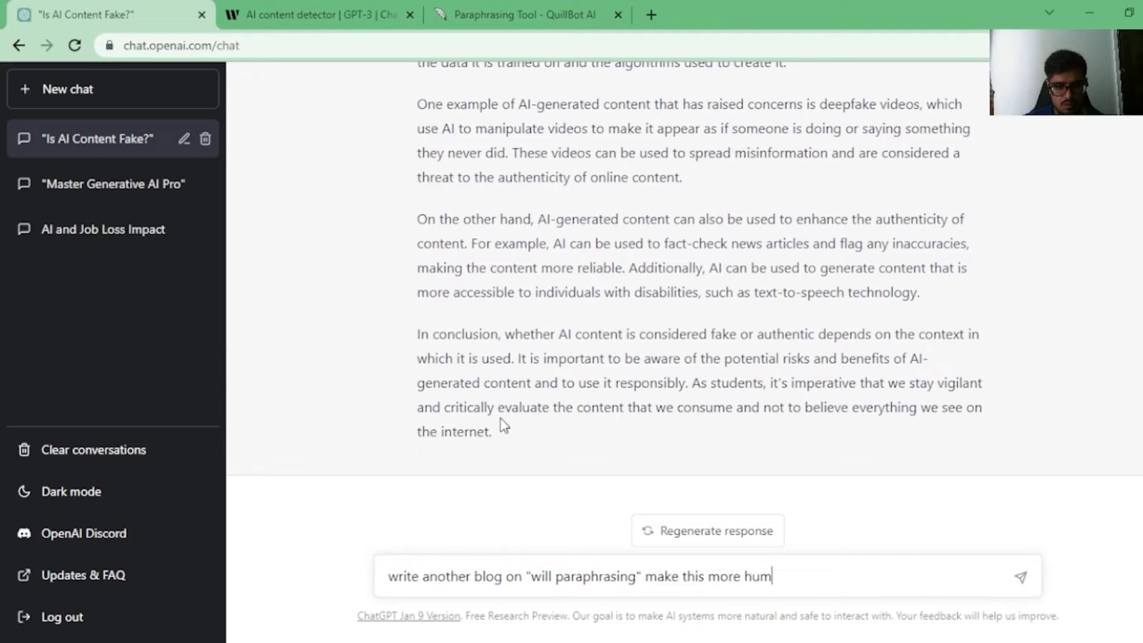
type("an like content")
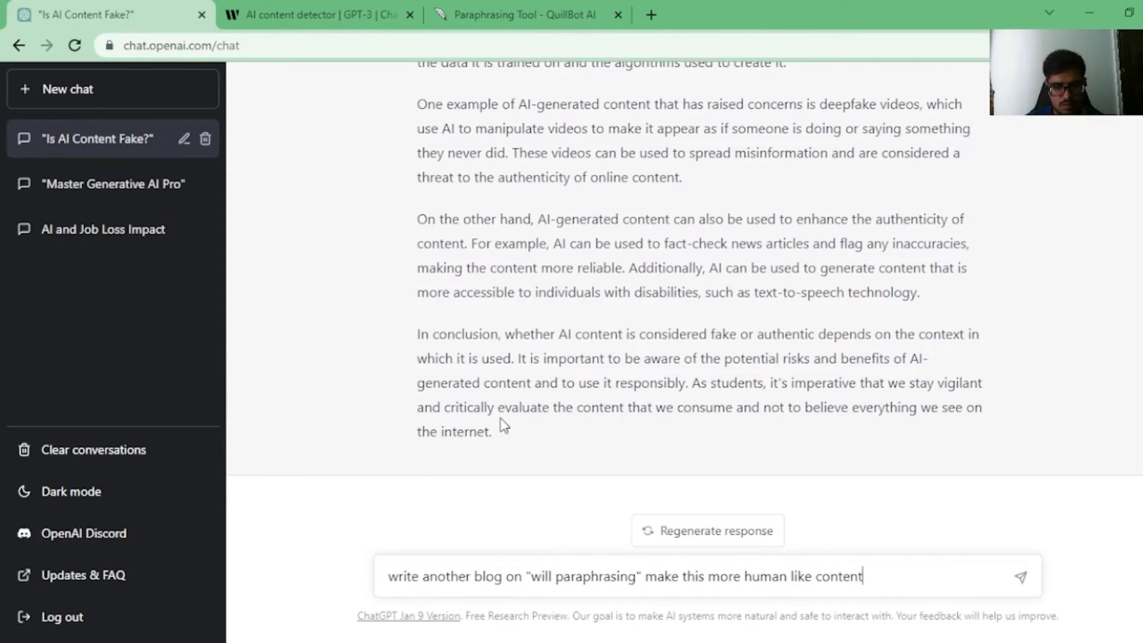
left_click(1021, 577)
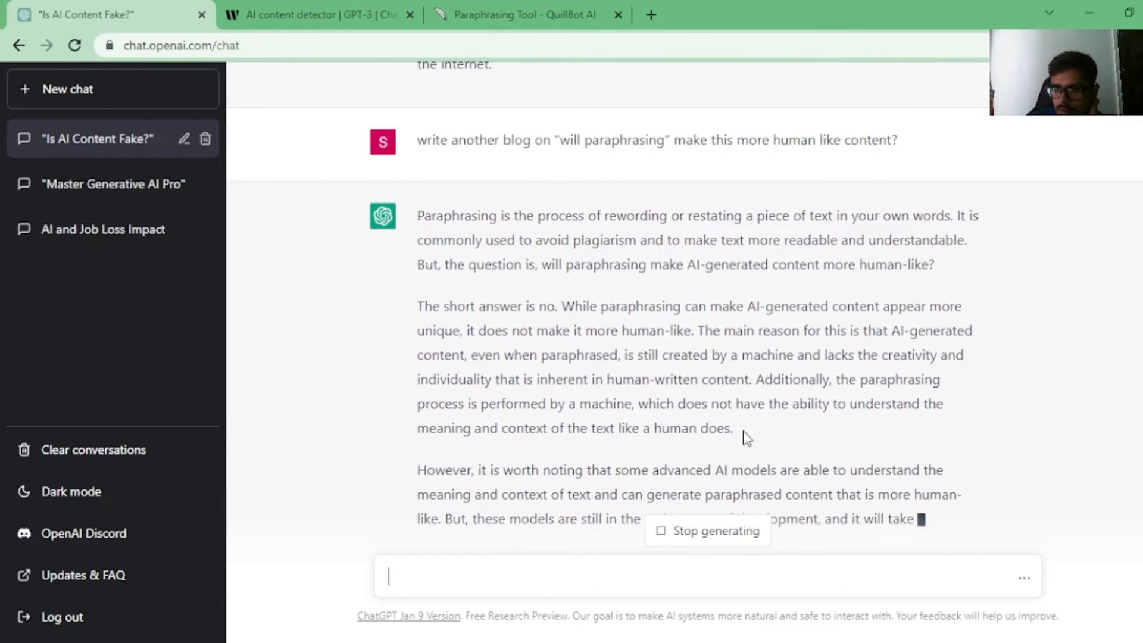
Copy the new reply's opening paragraphs into Writer's detector and analyse them
left_click_drag(417, 216, 732, 427)
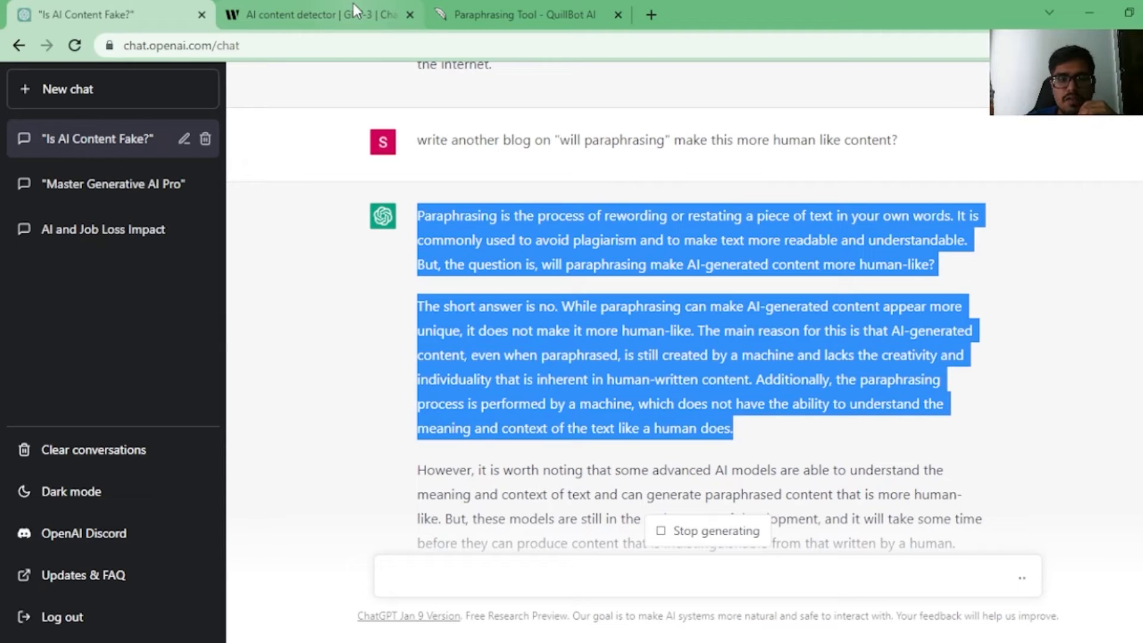
left_click(319, 15)
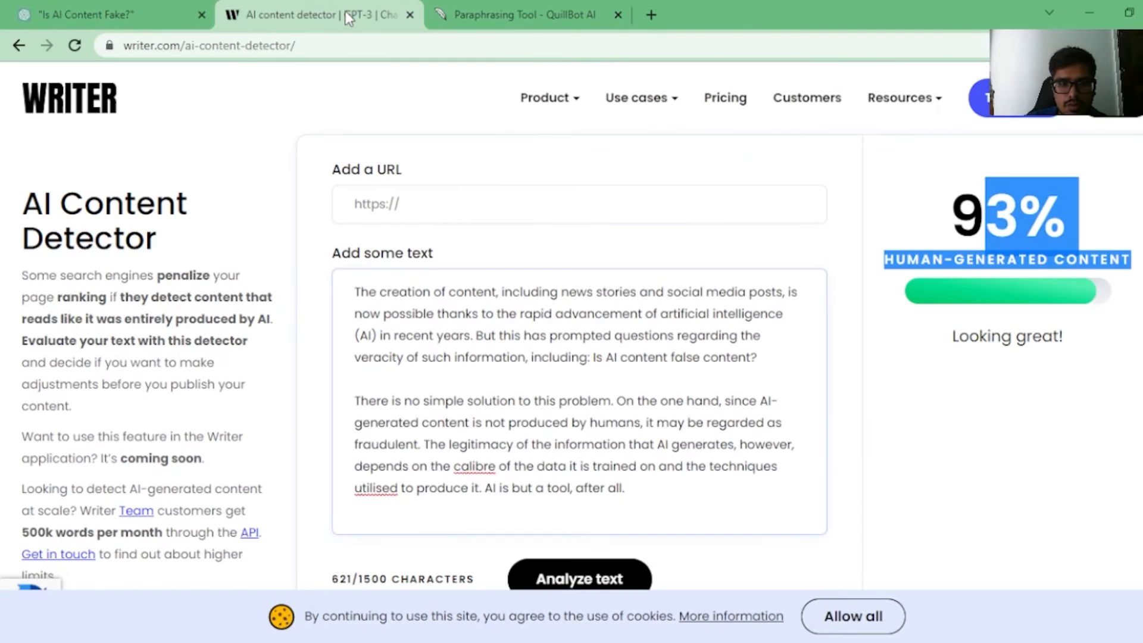
left_click(103, 14)
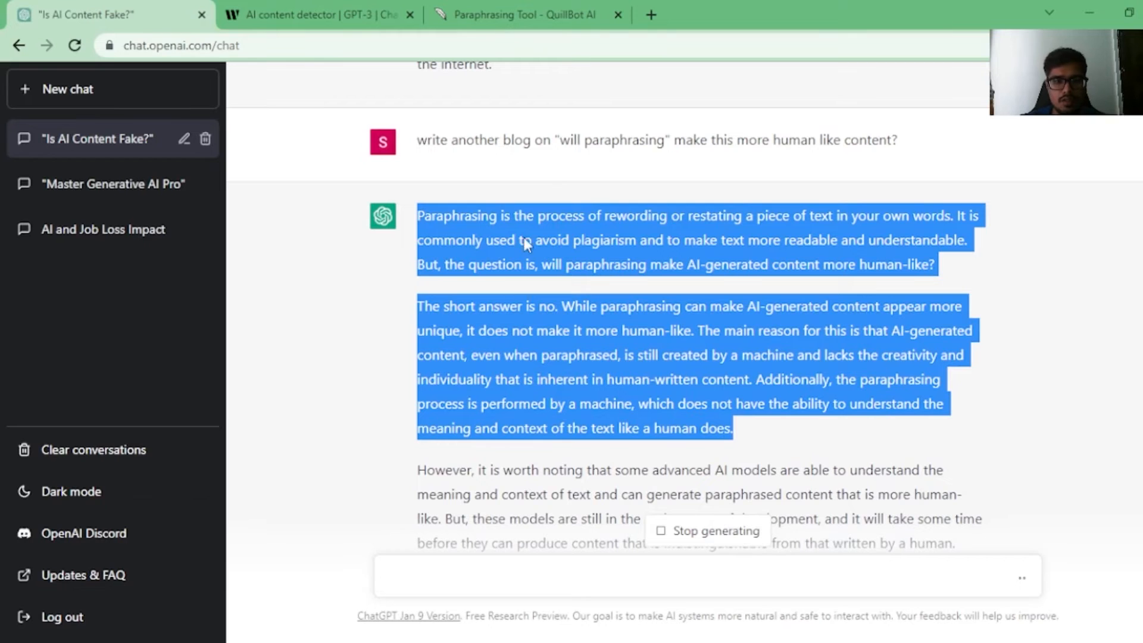
left_click(319, 15)
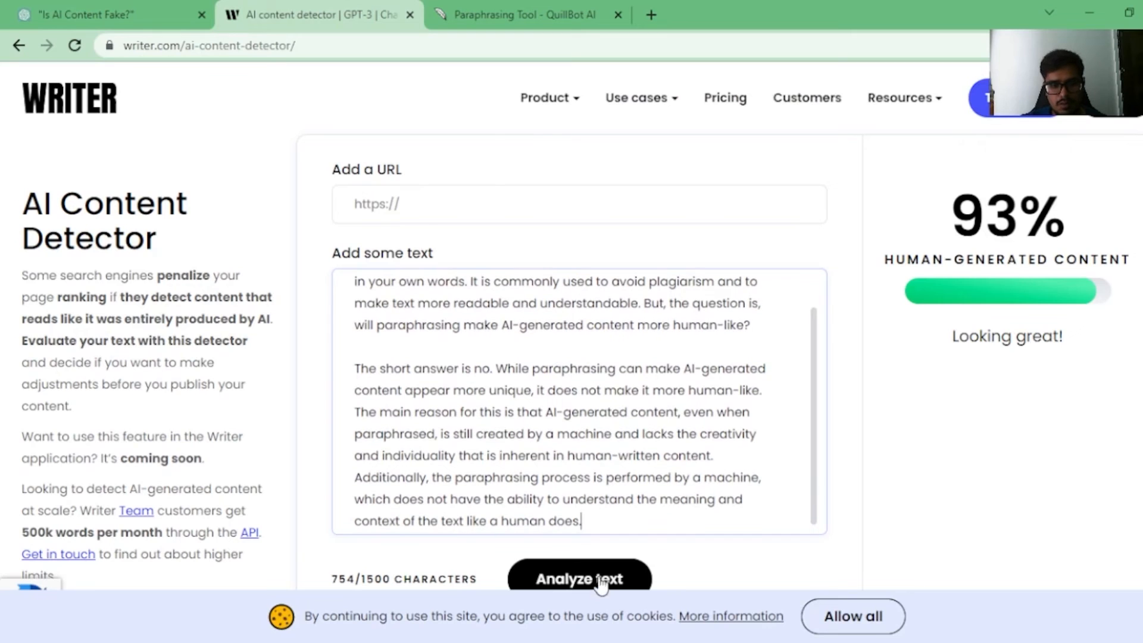
left_click(579, 578)
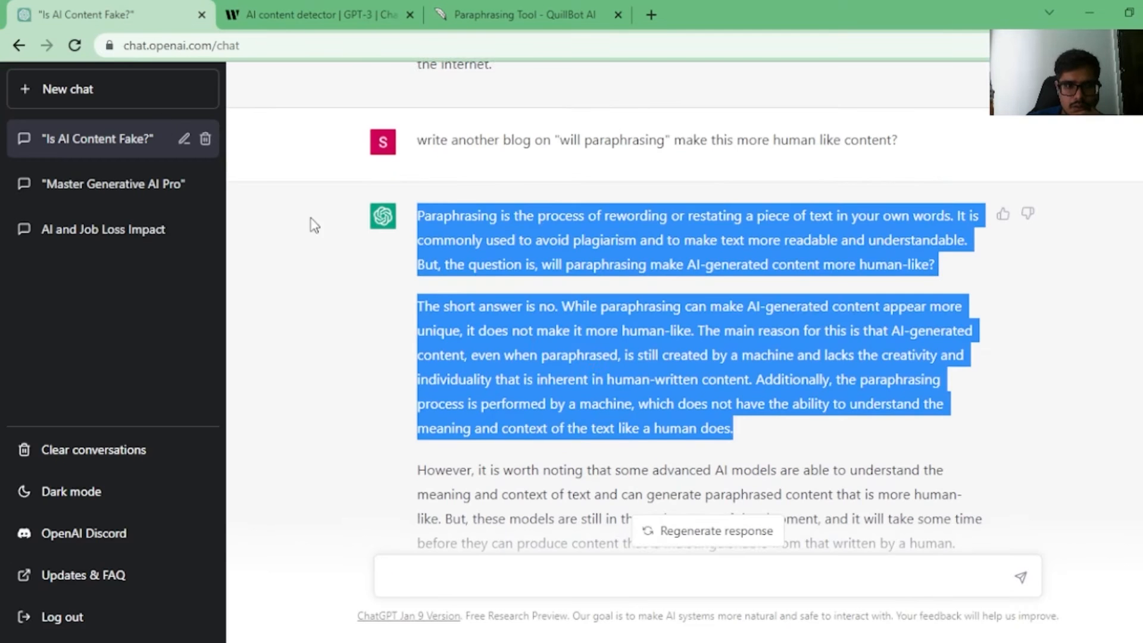
scroll("down", 3)
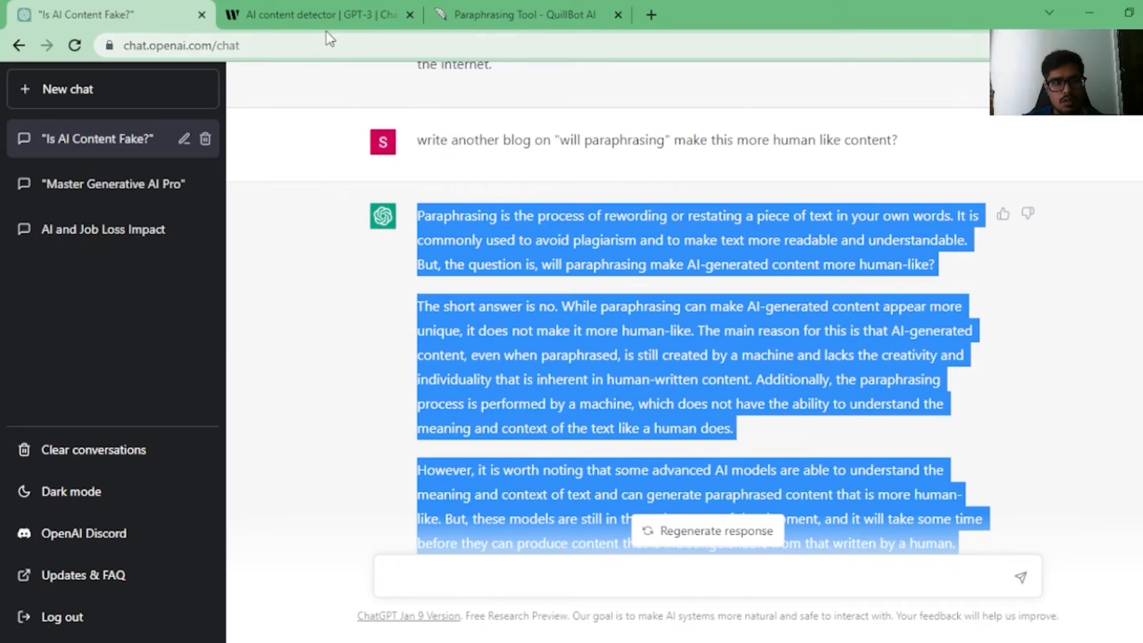
Review the 17% human score and the checked 1,230-character text in the detector
left_click(320, 14)
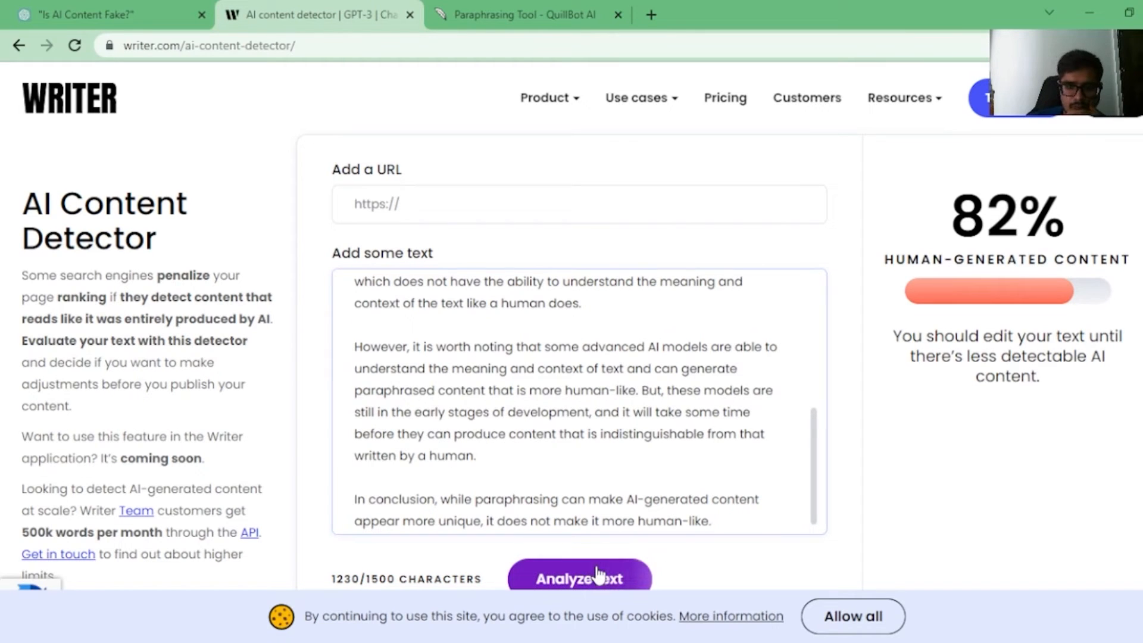
scroll("down", 3)
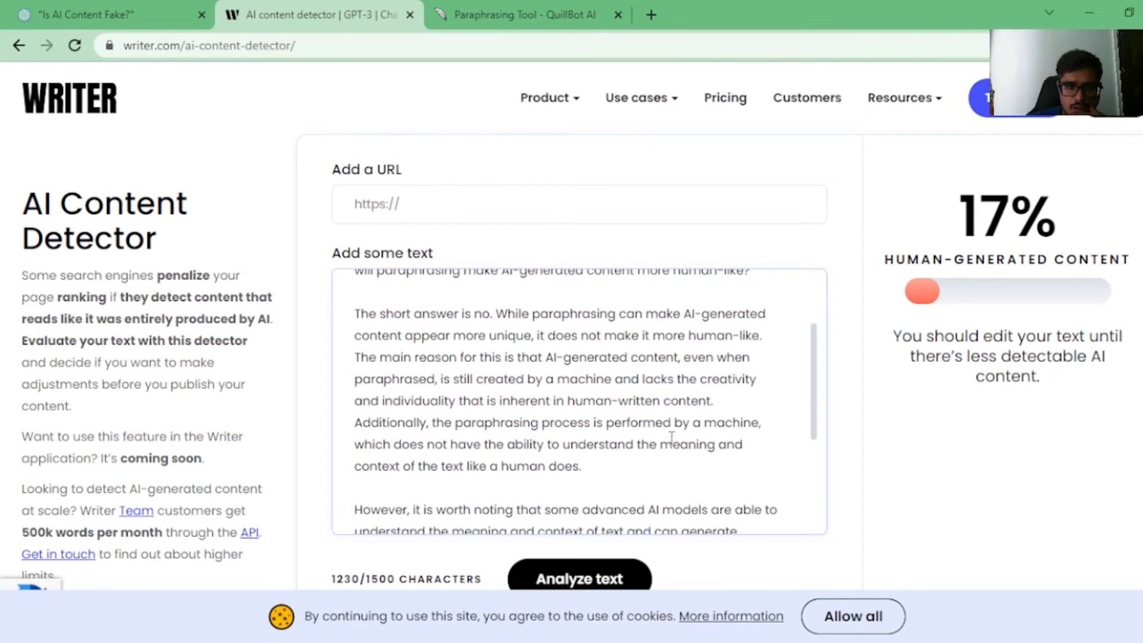
scroll("down", 3)
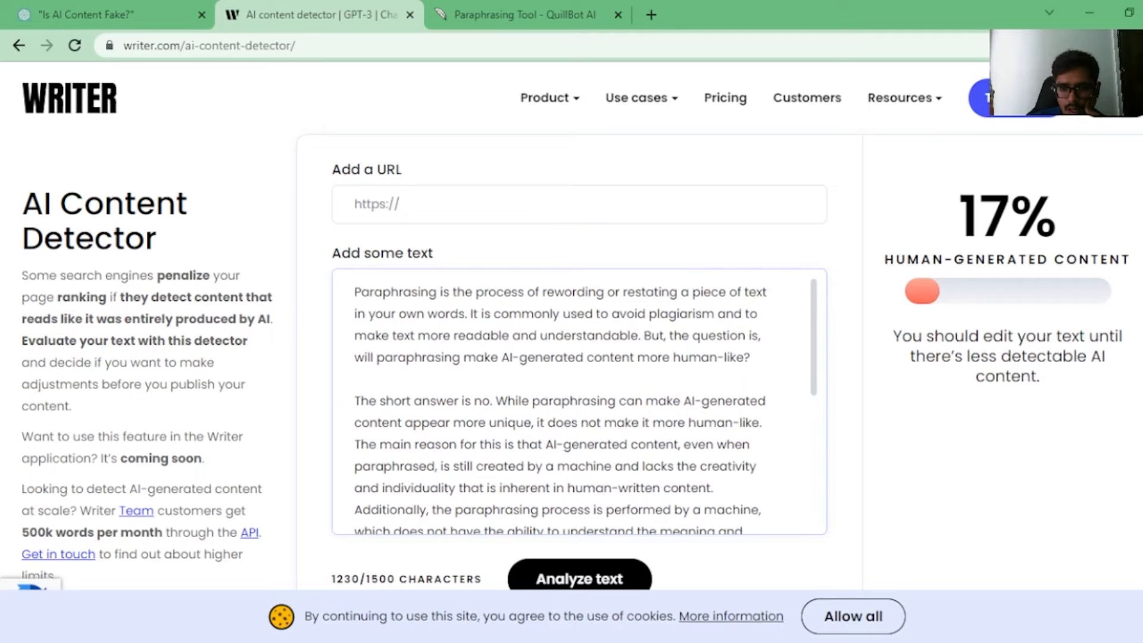
scroll("down", 3)
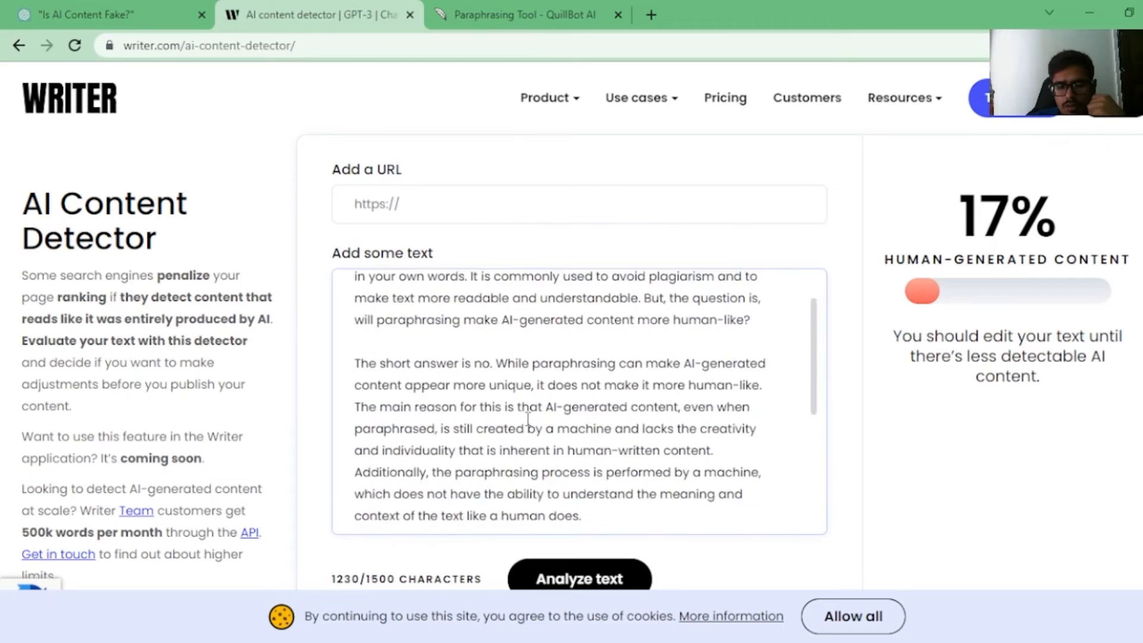
double_click(381, 421)
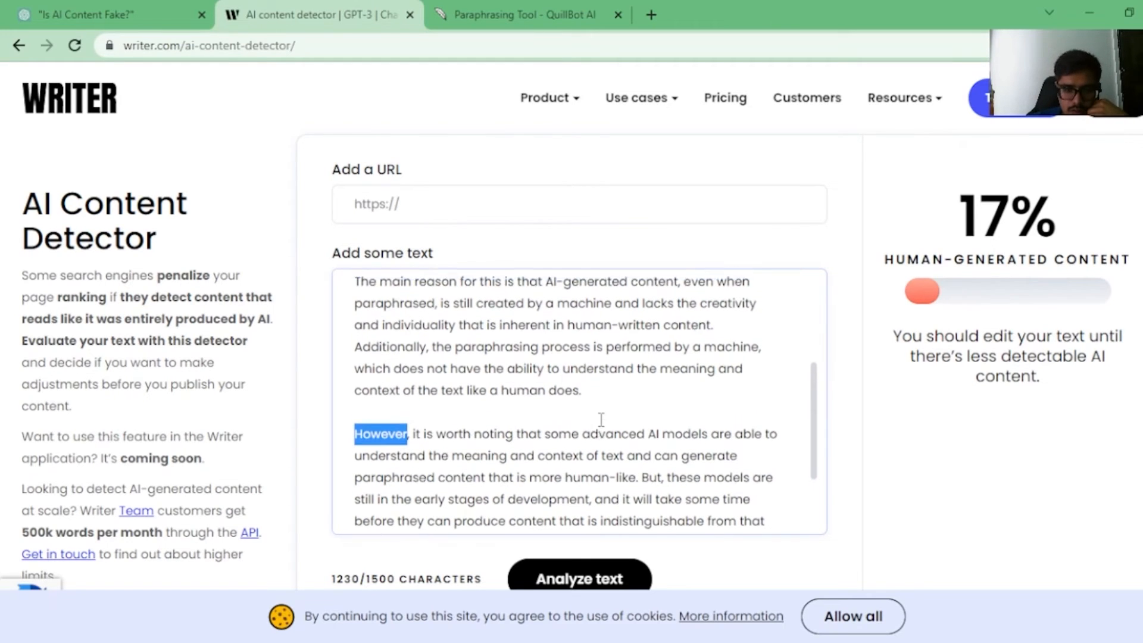
scroll("down", 3)
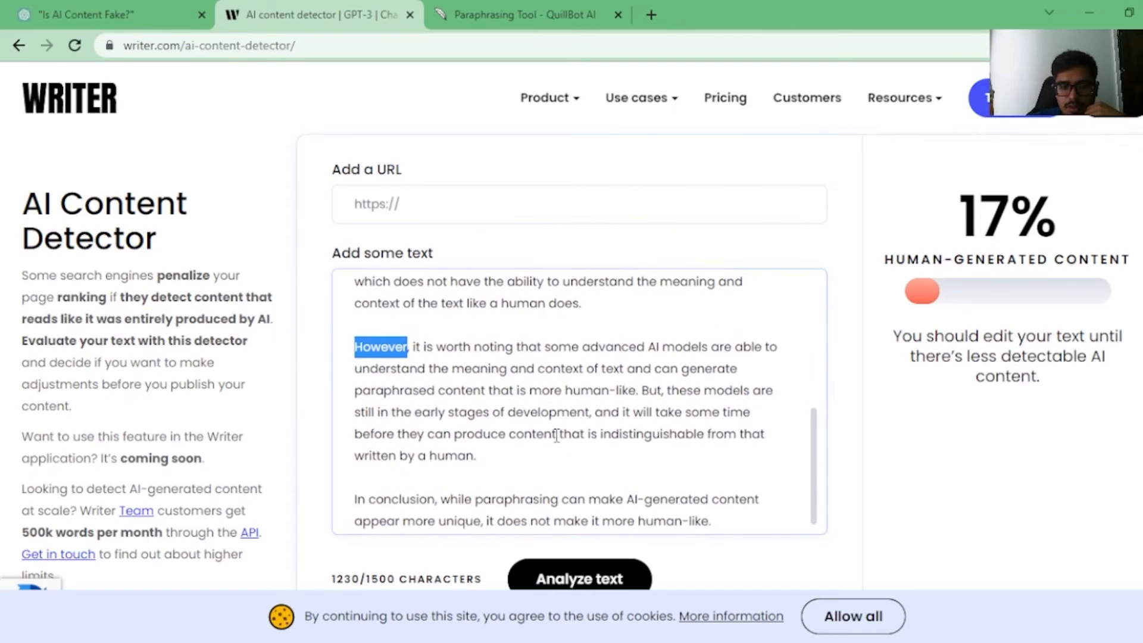
scroll("down", 3)
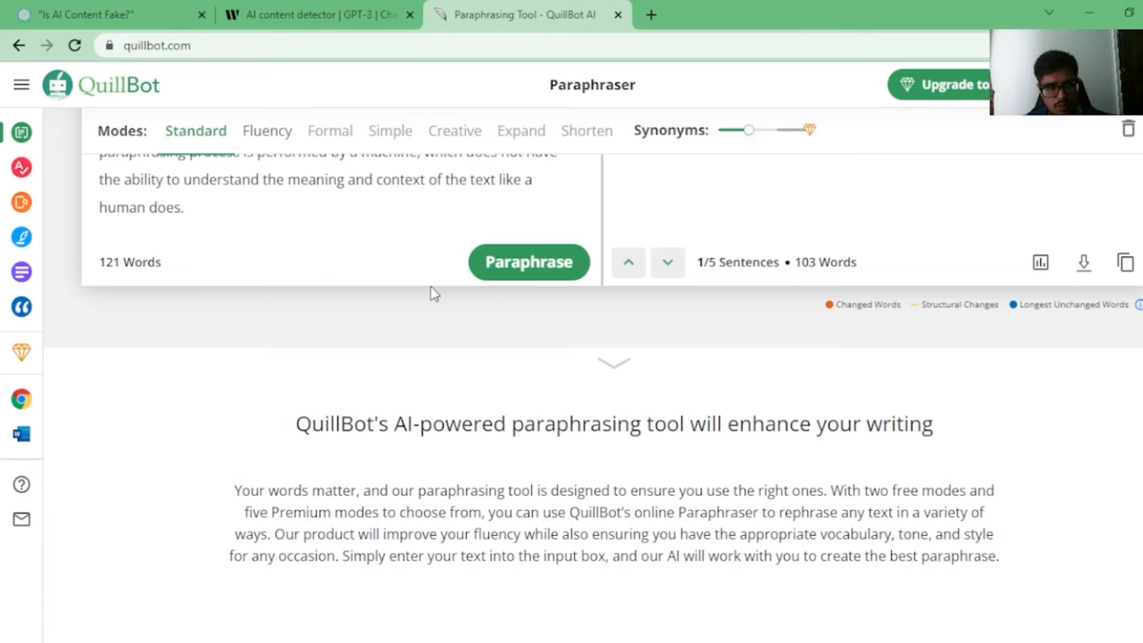
Paraphrase the 121-word post in QuillBot and dismiss the synonym tip
left_click(529, 262)
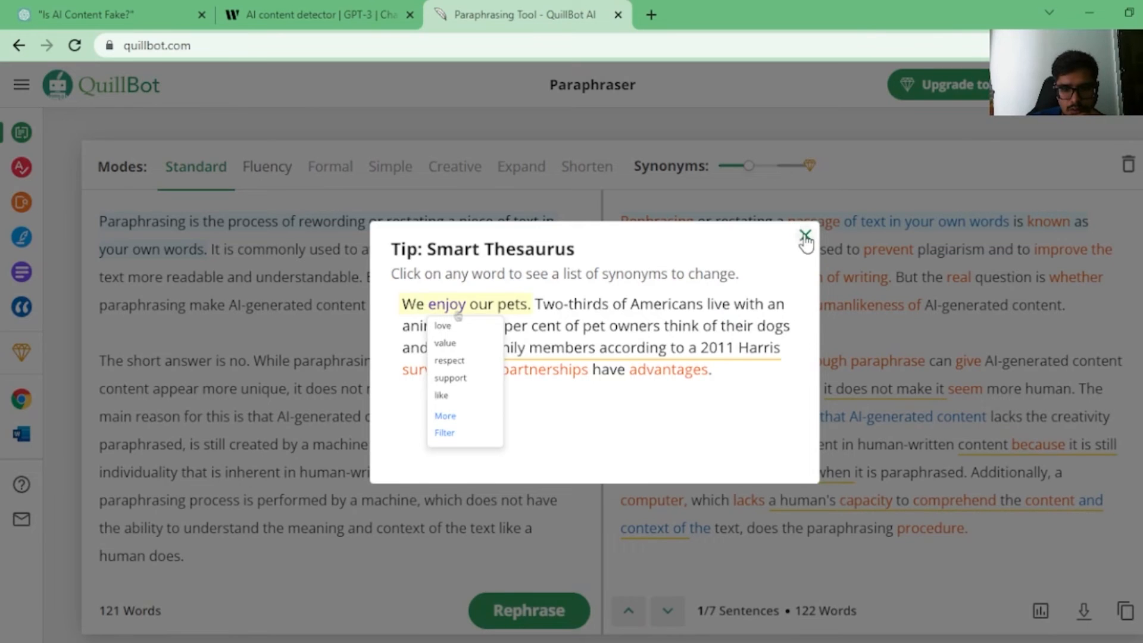
left_click(806, 238)
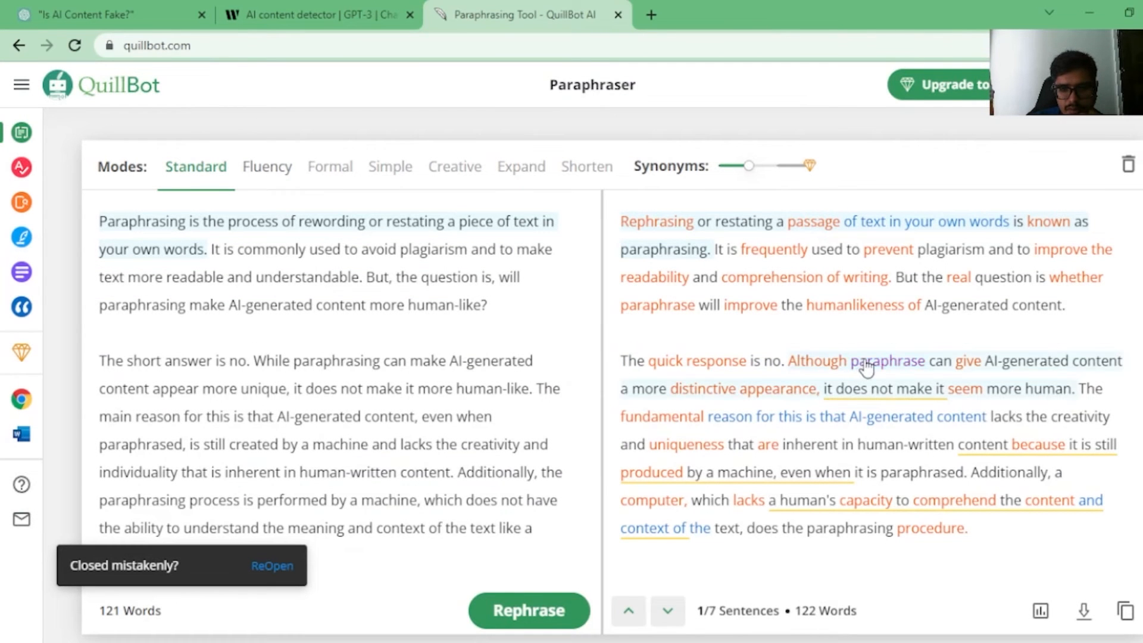
scroll("down", 3)
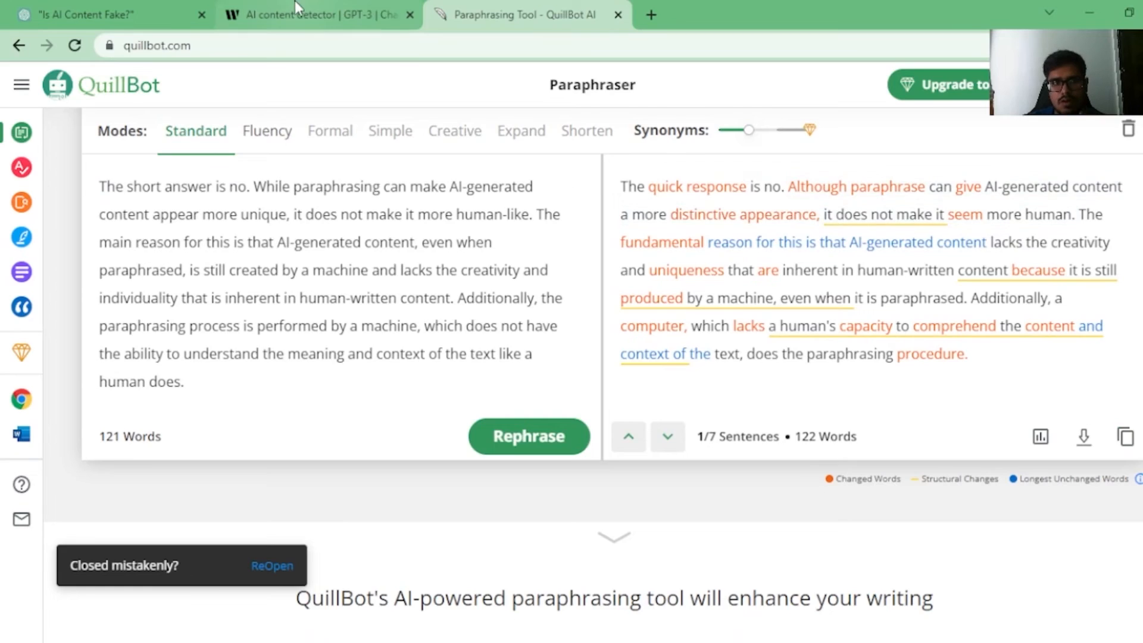
Analyse the rewrite in Writer, scoring 100% human, and return to ChatGPT
left_click(319, 15)
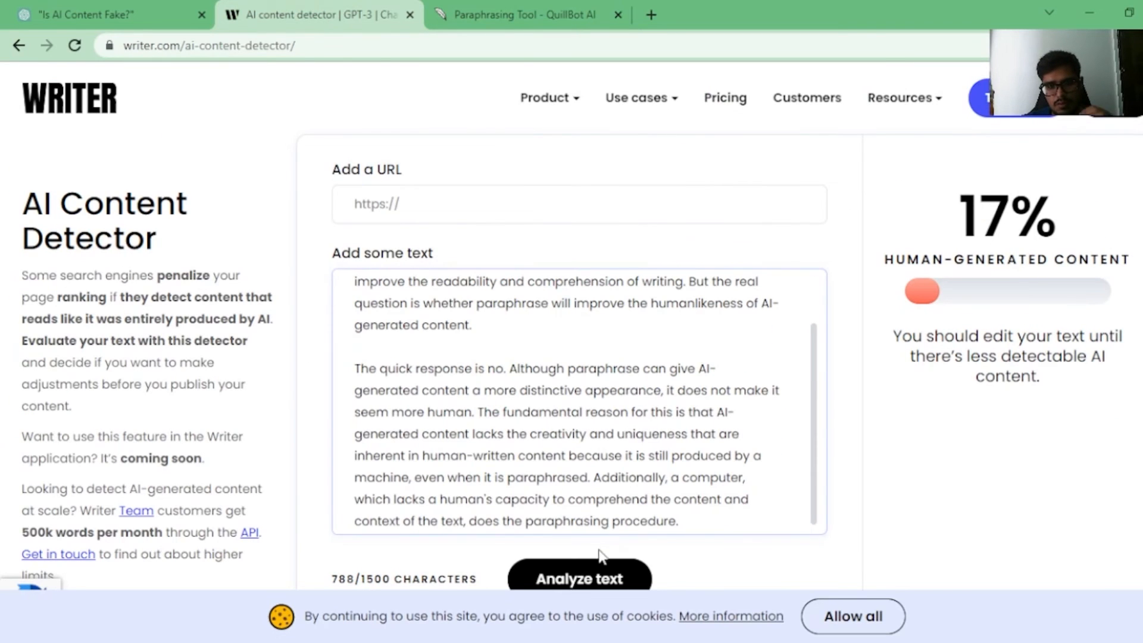
left_click(579, 579)
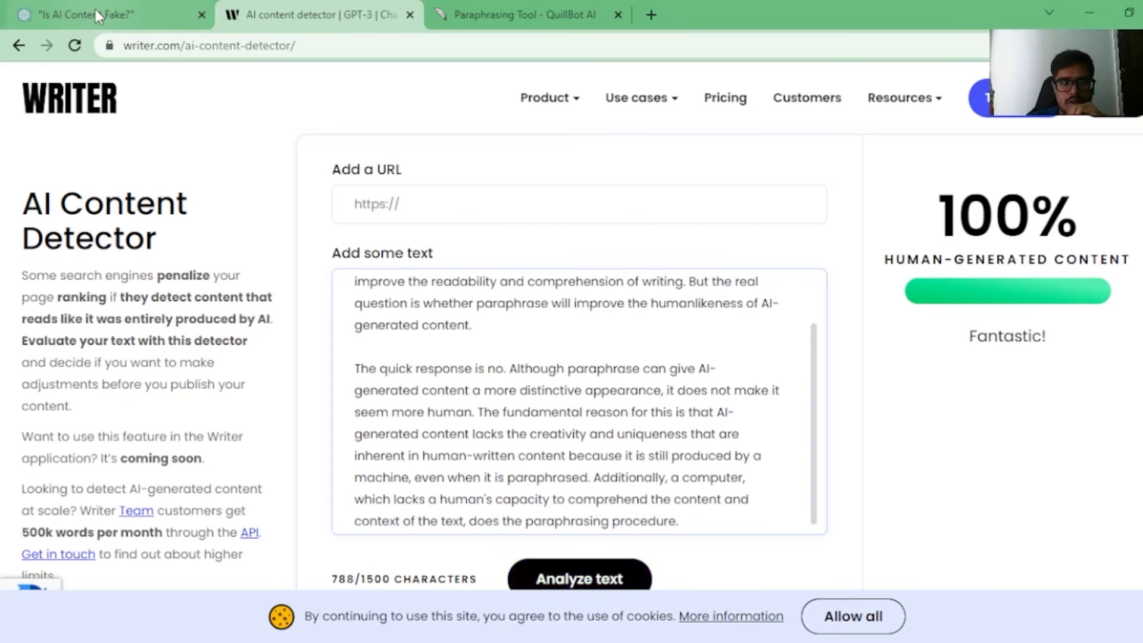
left_click(96, 14)
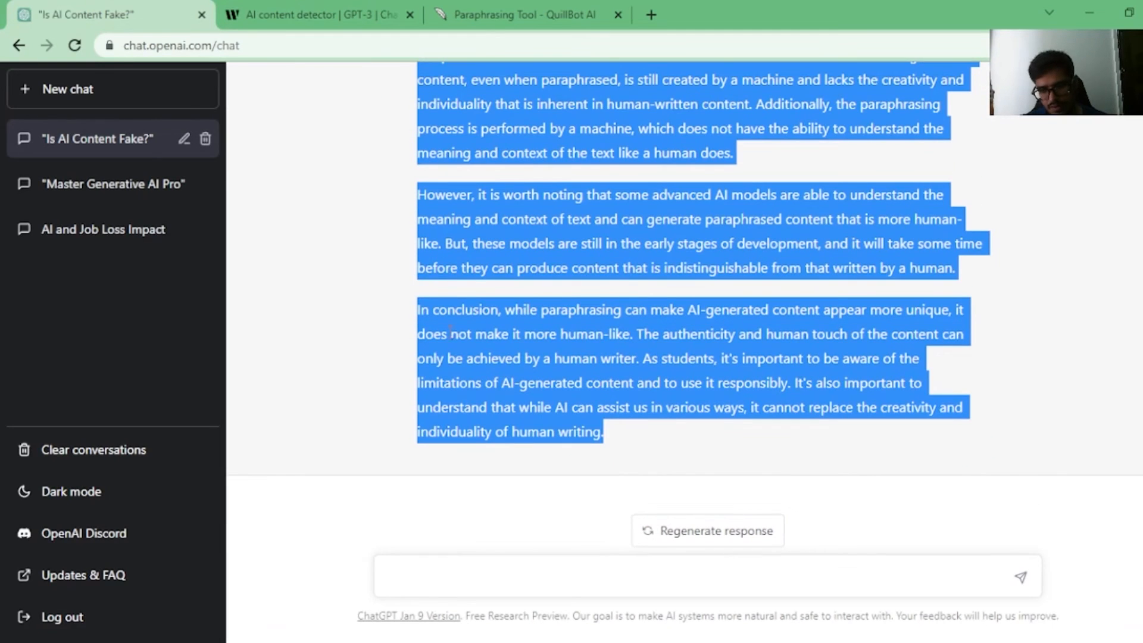
Send the prompt '100 word blog post on ai' and view the new reply
left_click(444, 576)
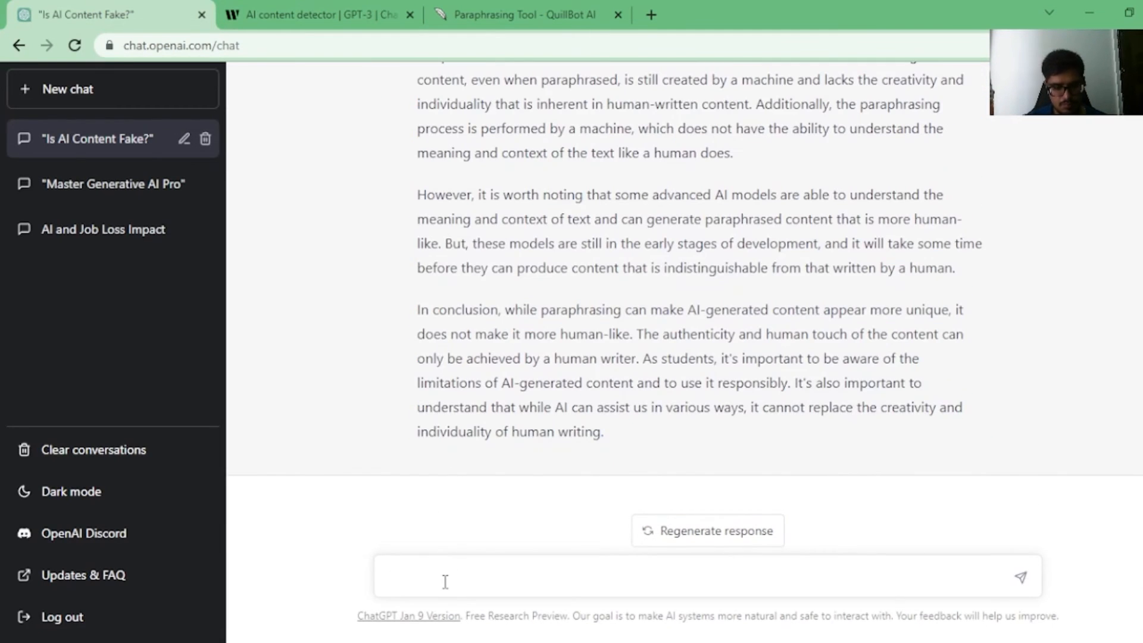
type("200 word blog post")
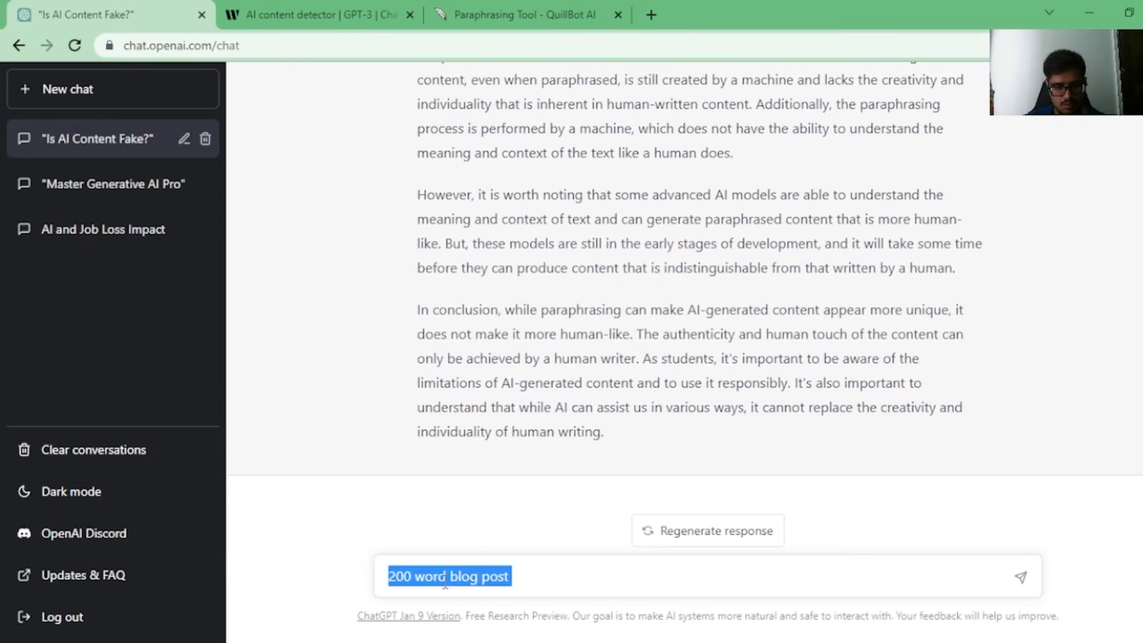
type("100 word blog")
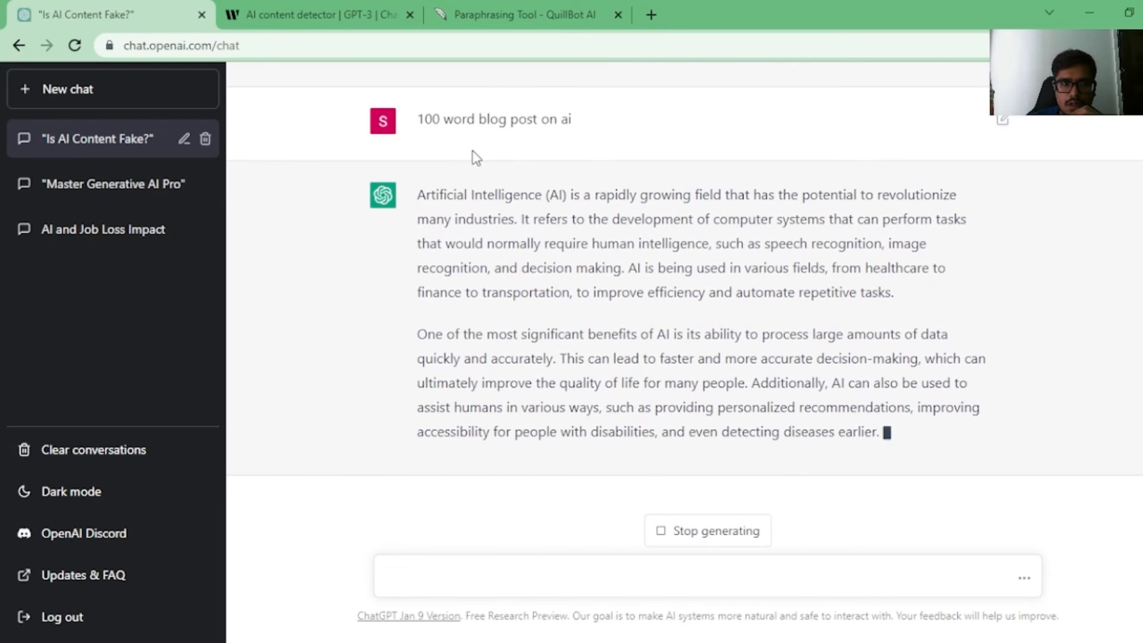
scroll("down", 3)
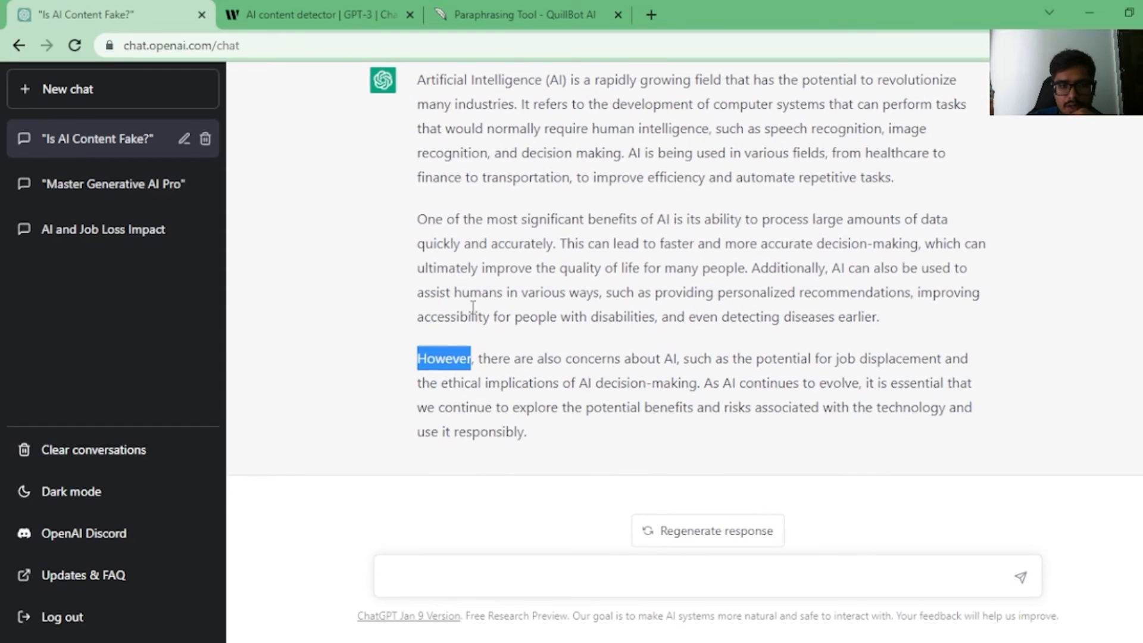
mouse_move(537, 440)
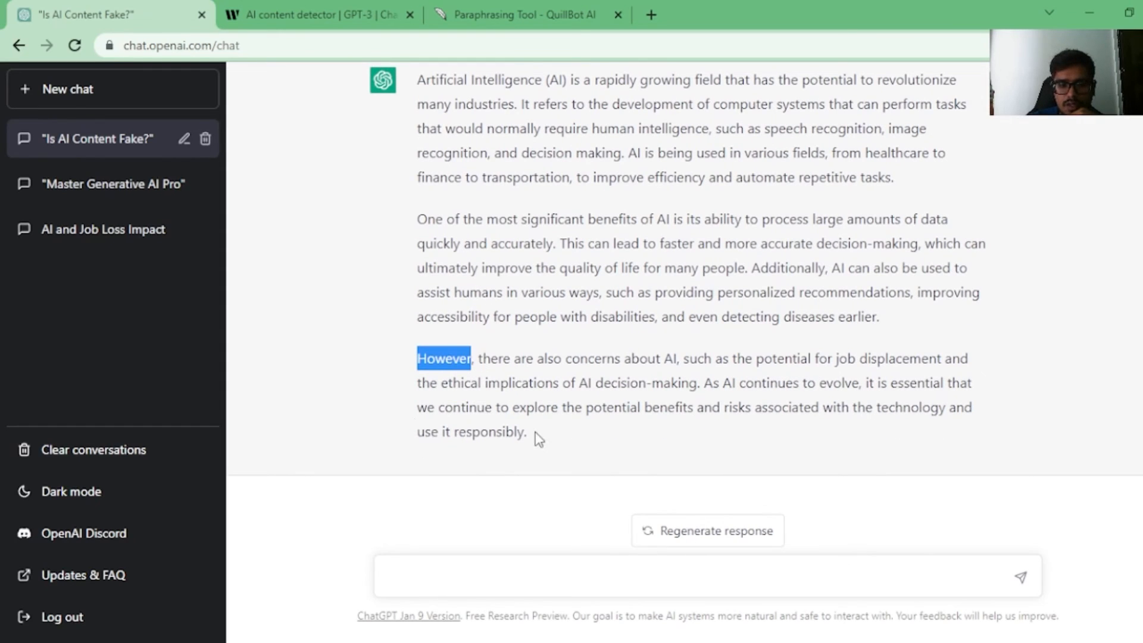
Score the fresh 1,181-character AI post at 6% human in Writer, then load 125 words of it into QuillBot
left_click(316, 14)
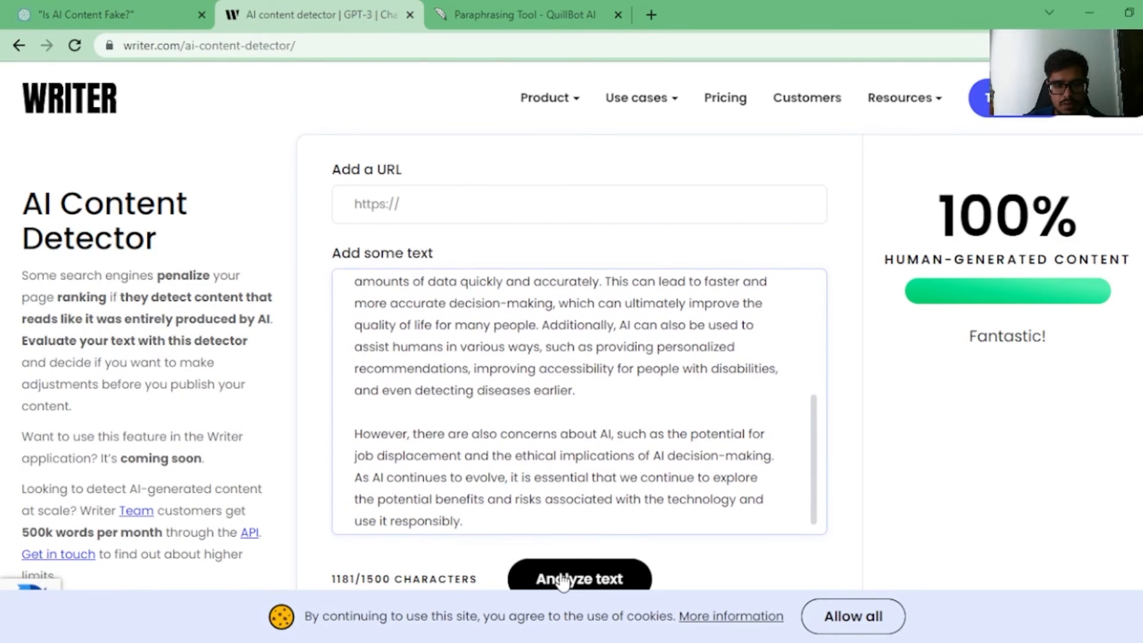
left_click(578, 579)
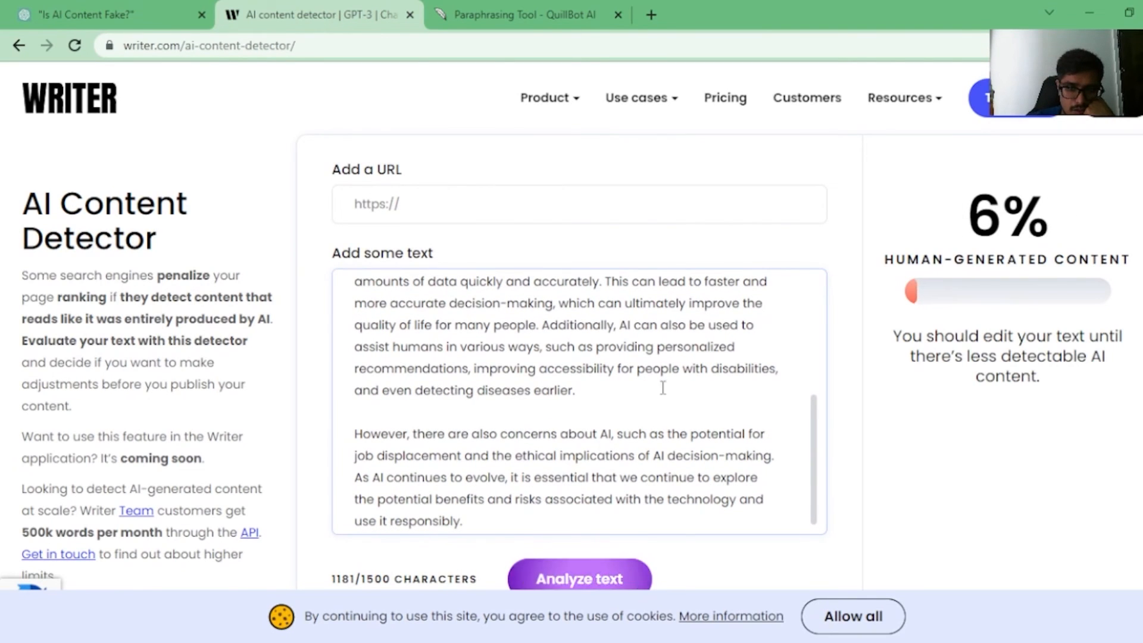
left_click_drag(355, 281, 574, 391)
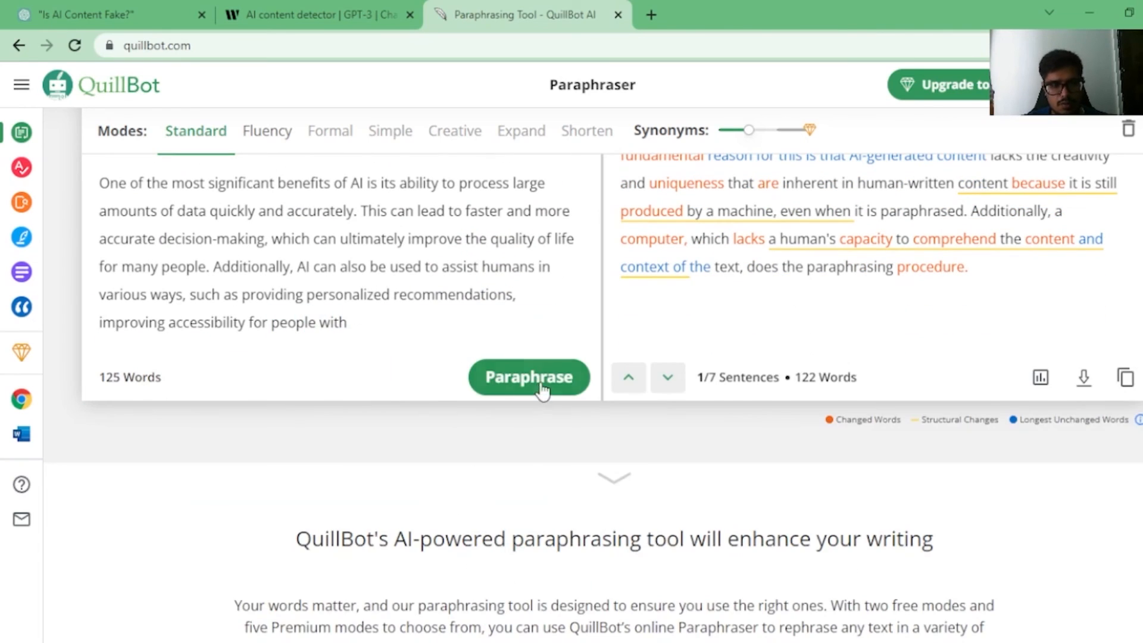
Paraphrase the post in QuillBot and carry the 125-word rewrite (843 characters) into Writer's detector
left_click(528, 377)
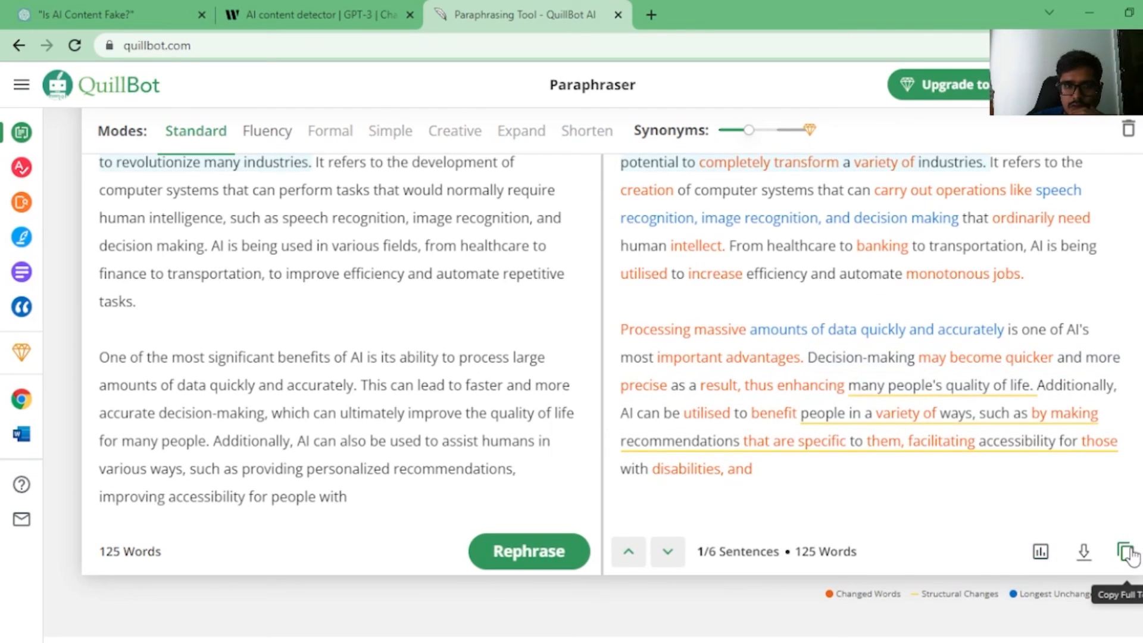
left_click(317, 14)
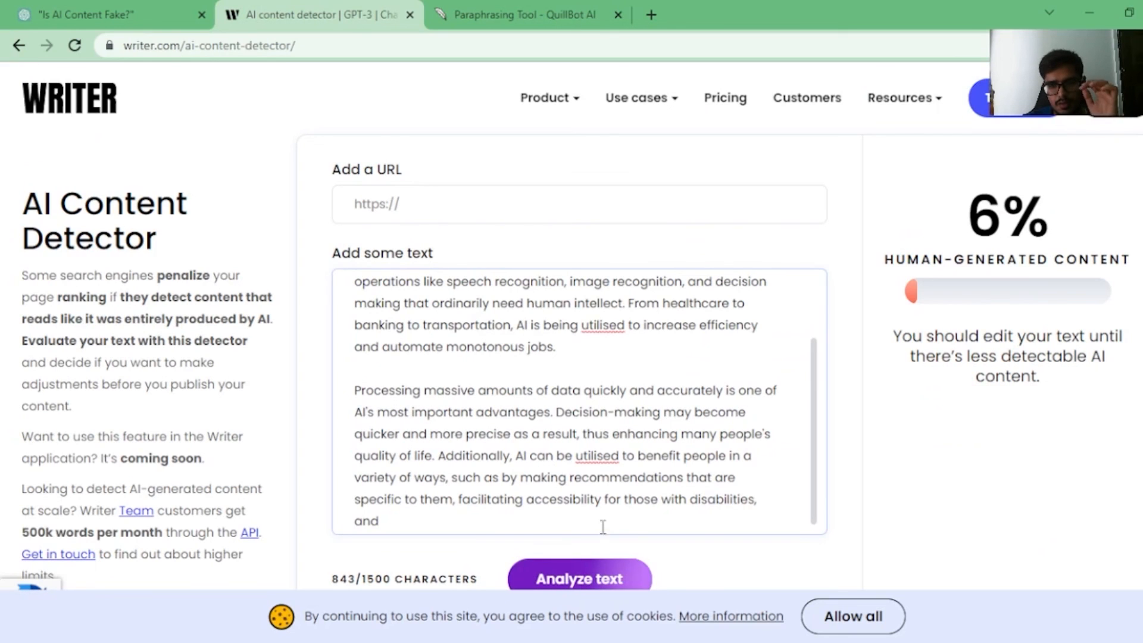
Rate the 843-character QuillBot rewrite 94% human in Writer, then return to the ChatGPT post
left_click(579, 579)
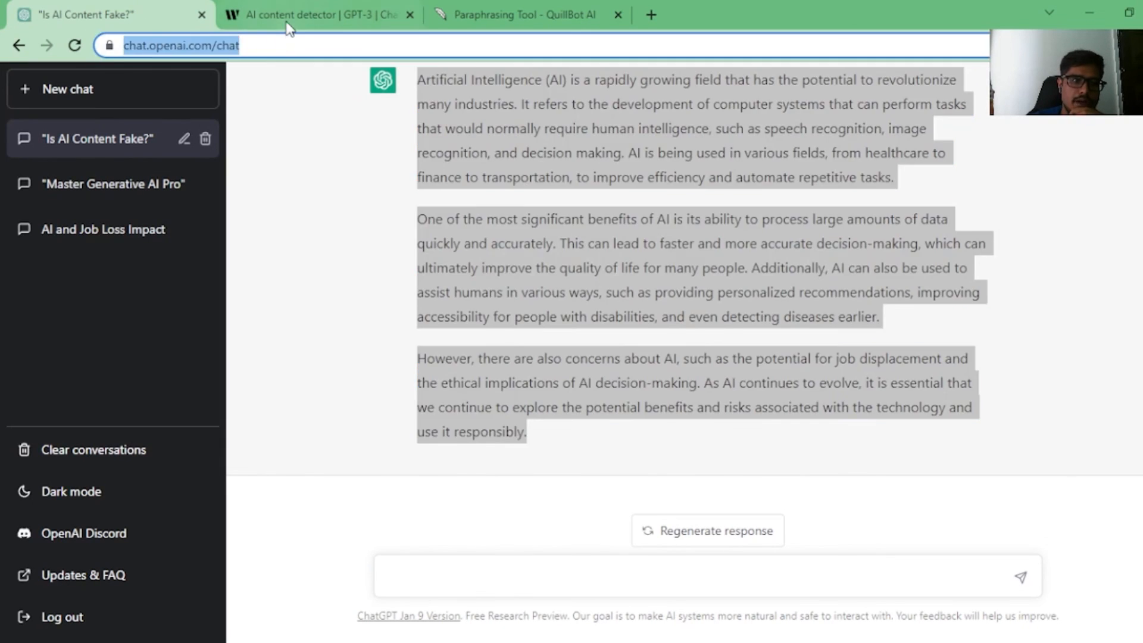
left_click(319, 15)
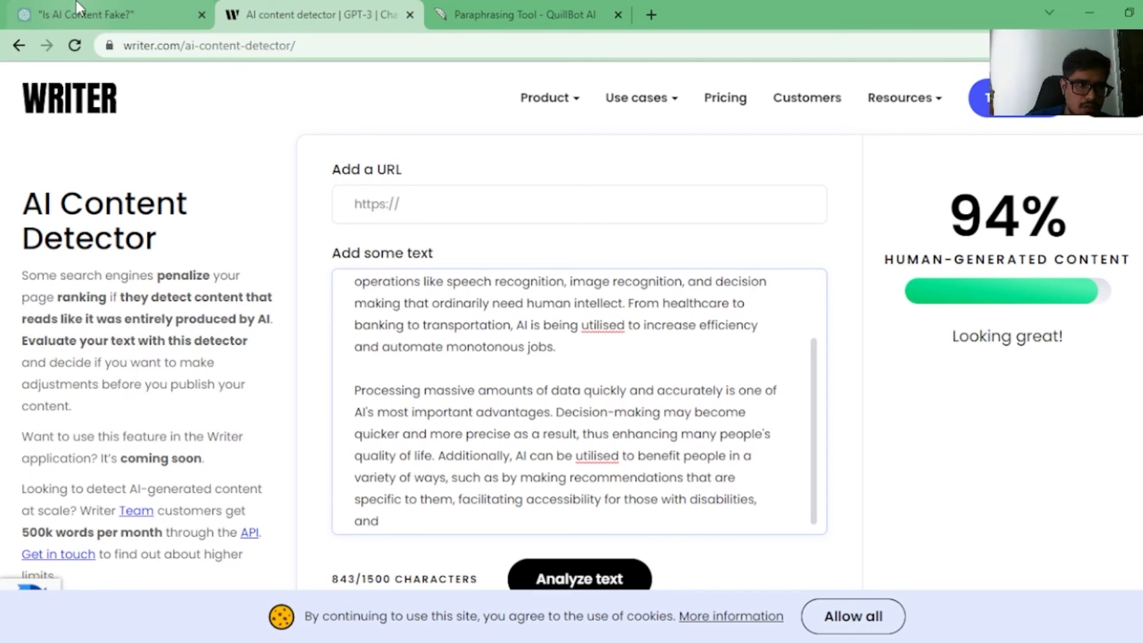
left_click(95, 14)
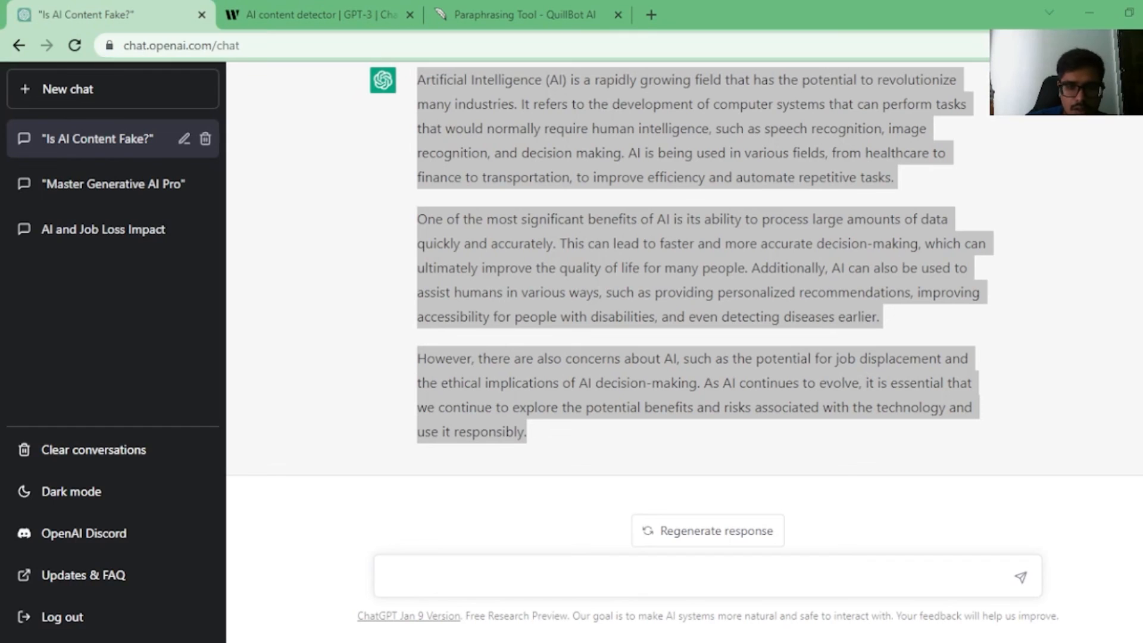